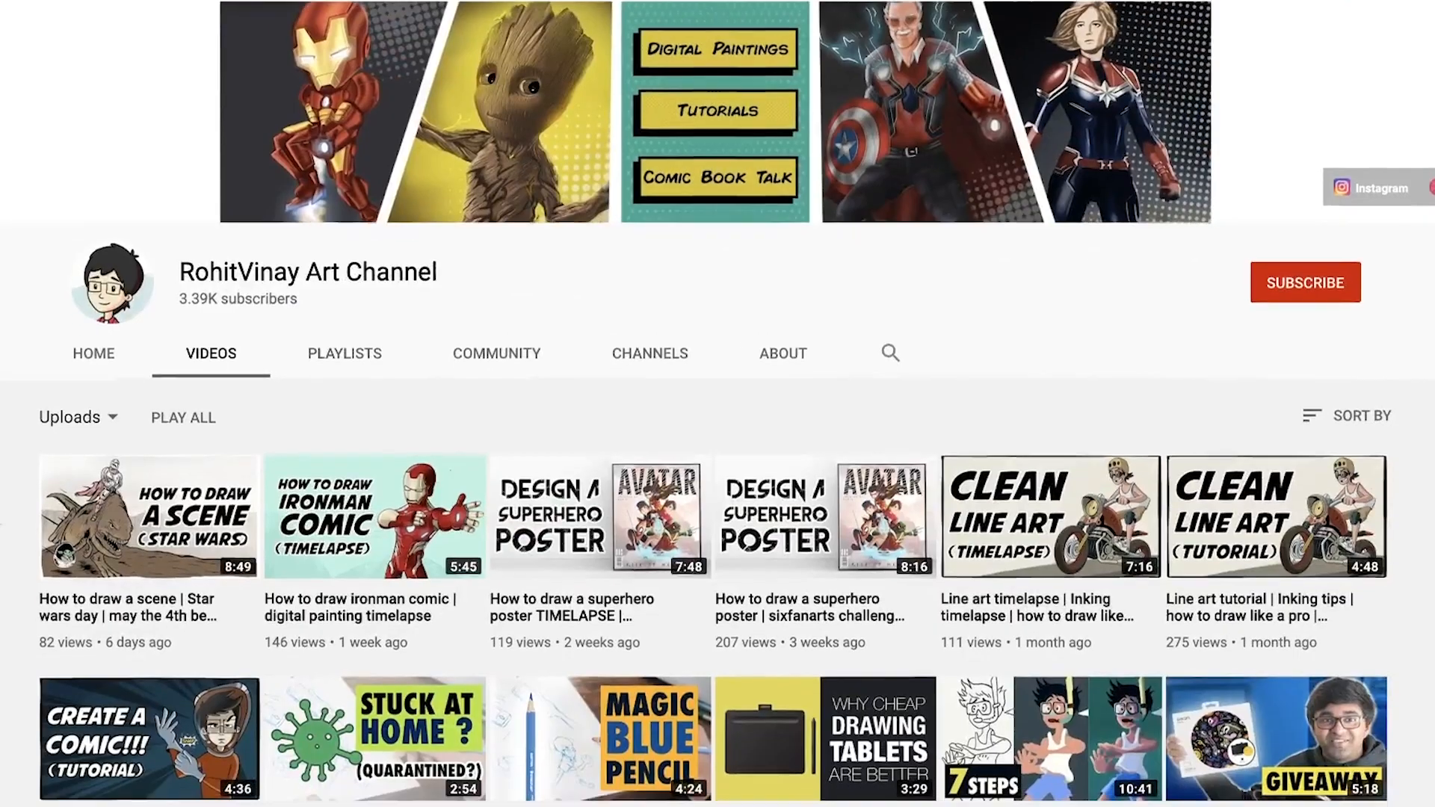
Trace black line art over the boy's face, collar, hoodie drawstrings, folds and pocketed hand
scroll("down", 3)
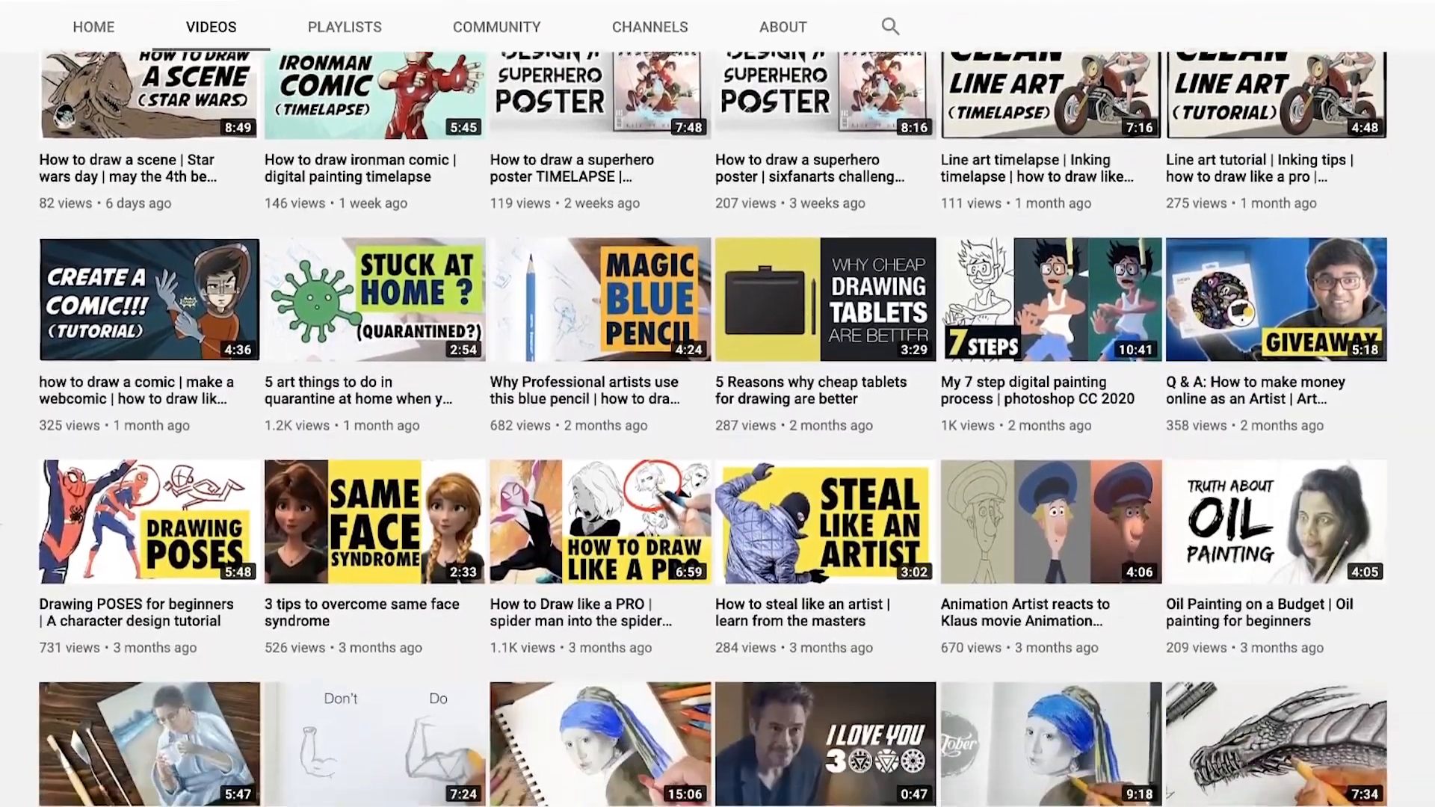
scroll("down", 3)
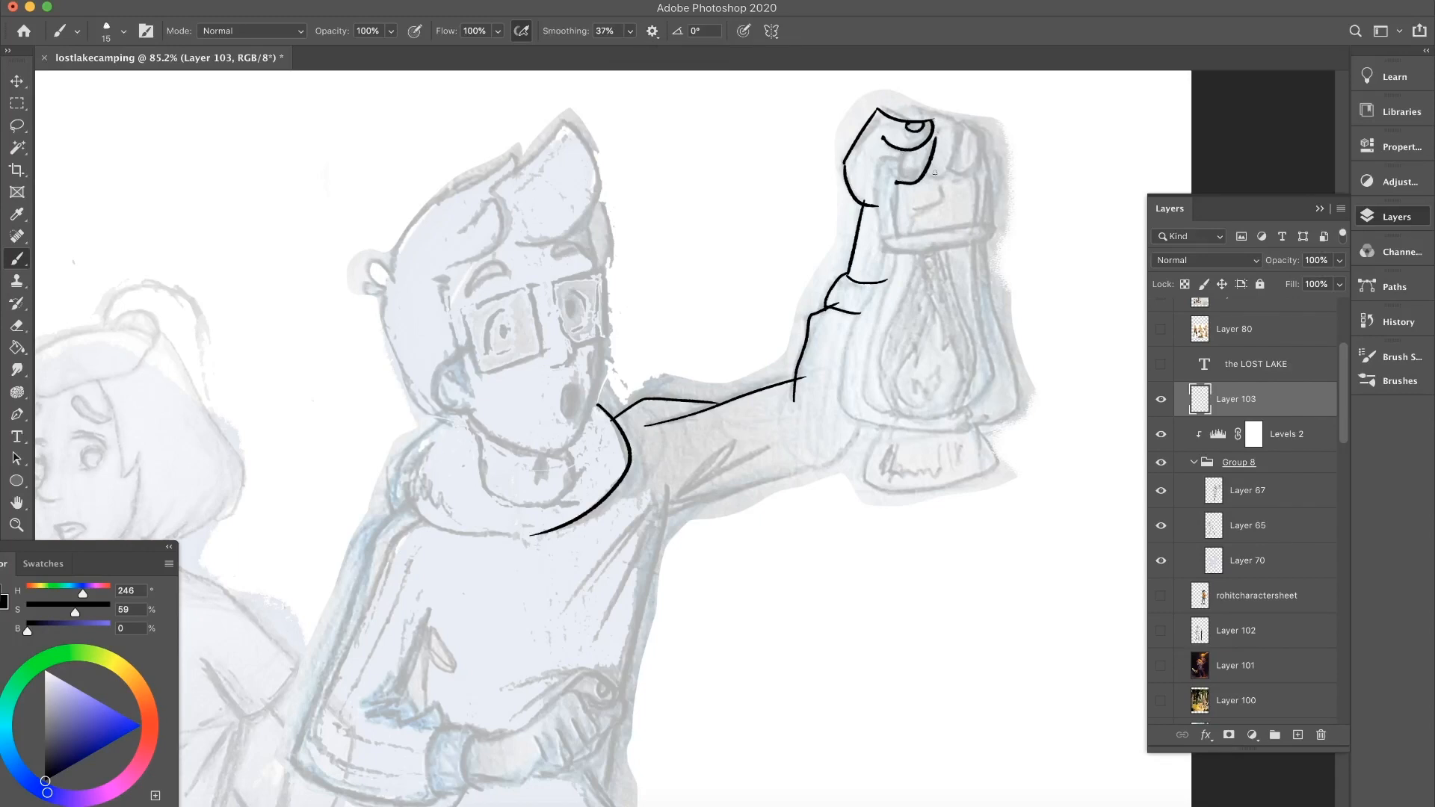
left_click(123, 30)
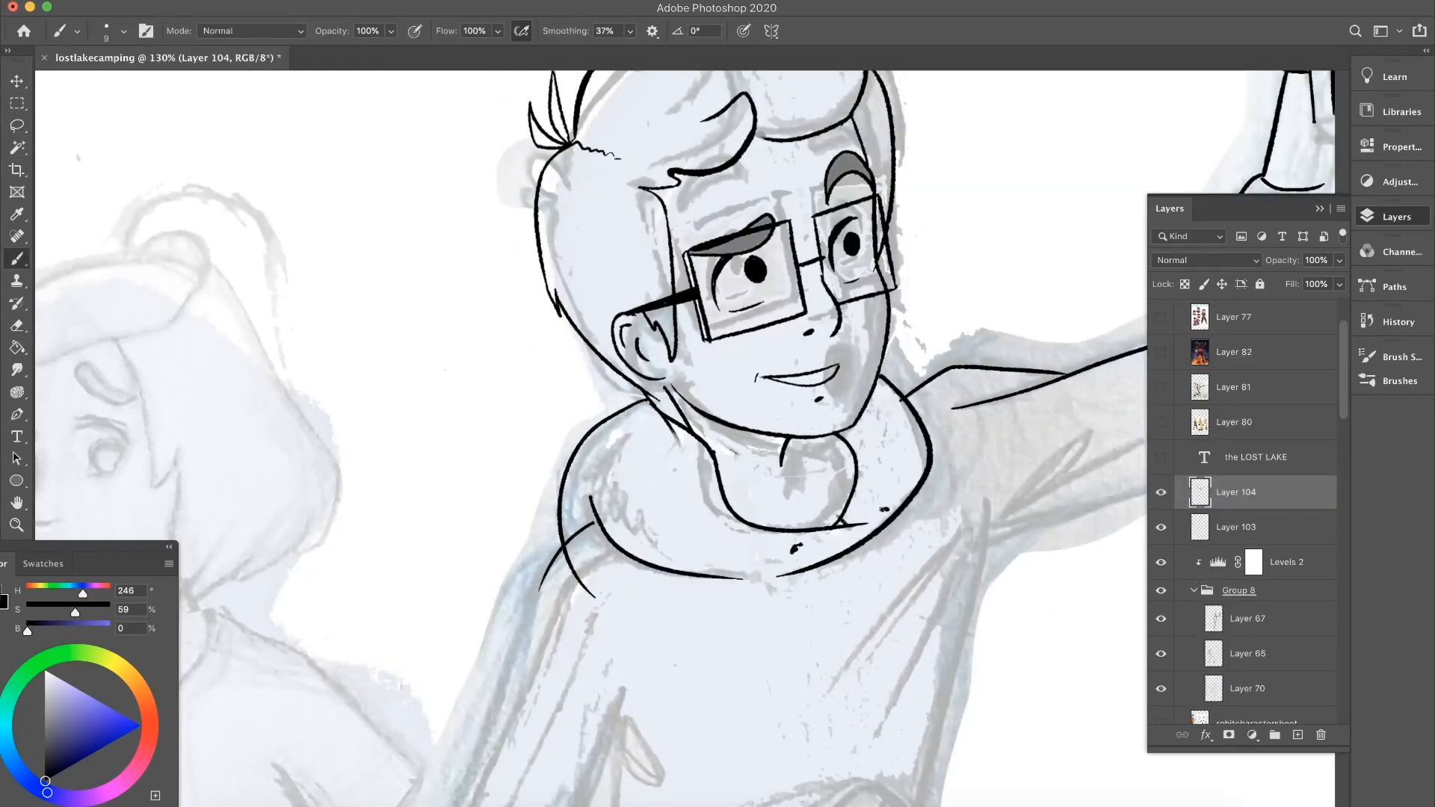
left_click(16, 525)
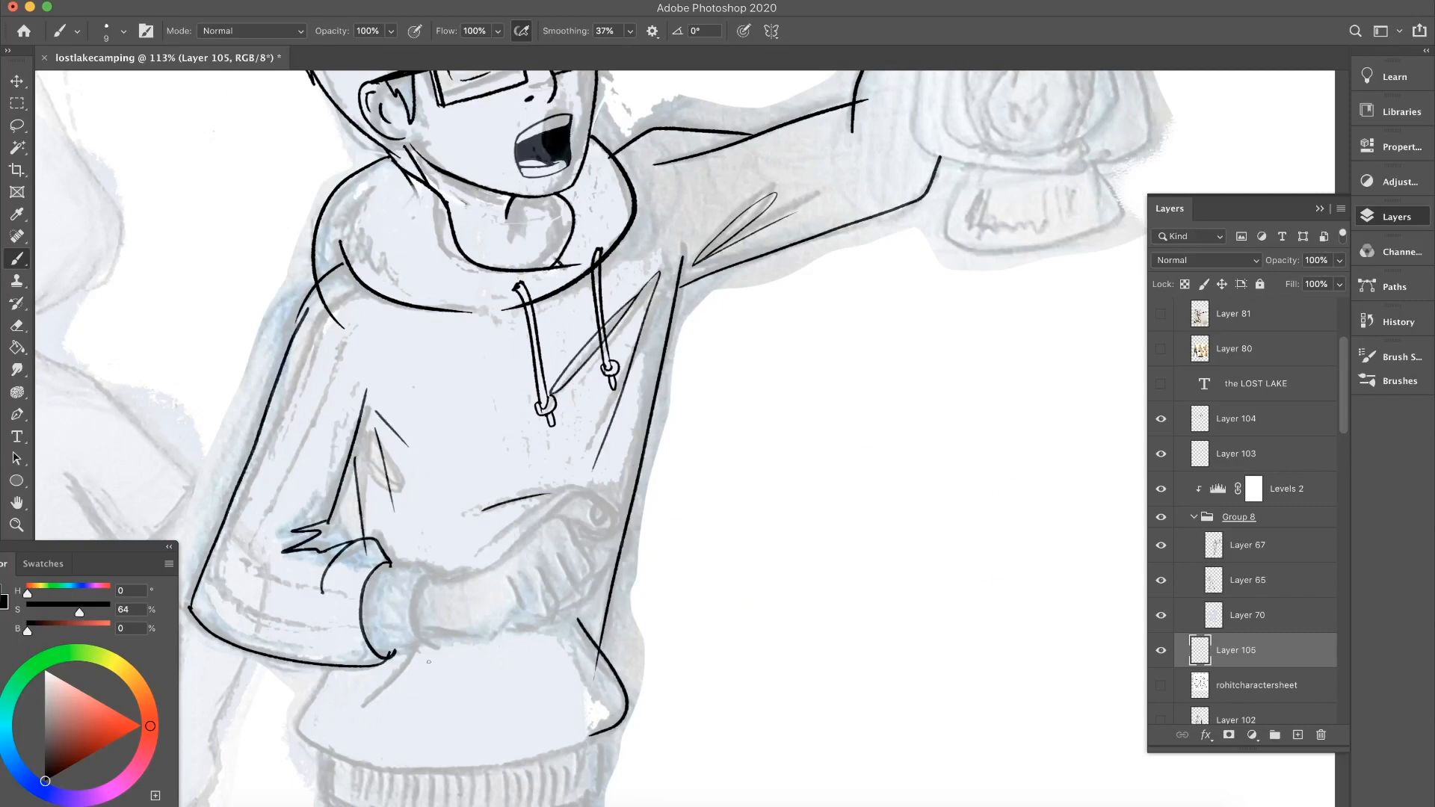
left_click(1236, 453)
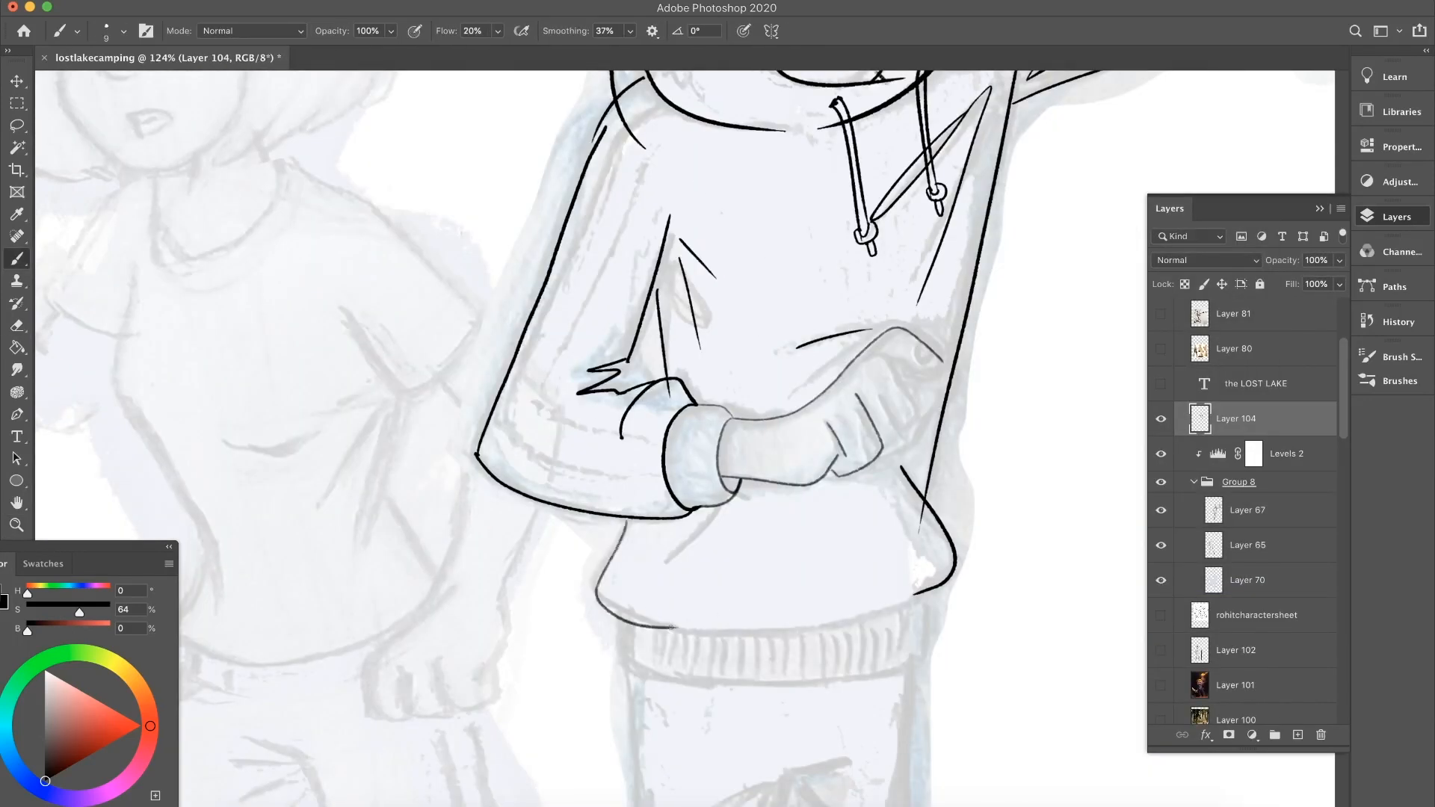
left_click(17, 525)
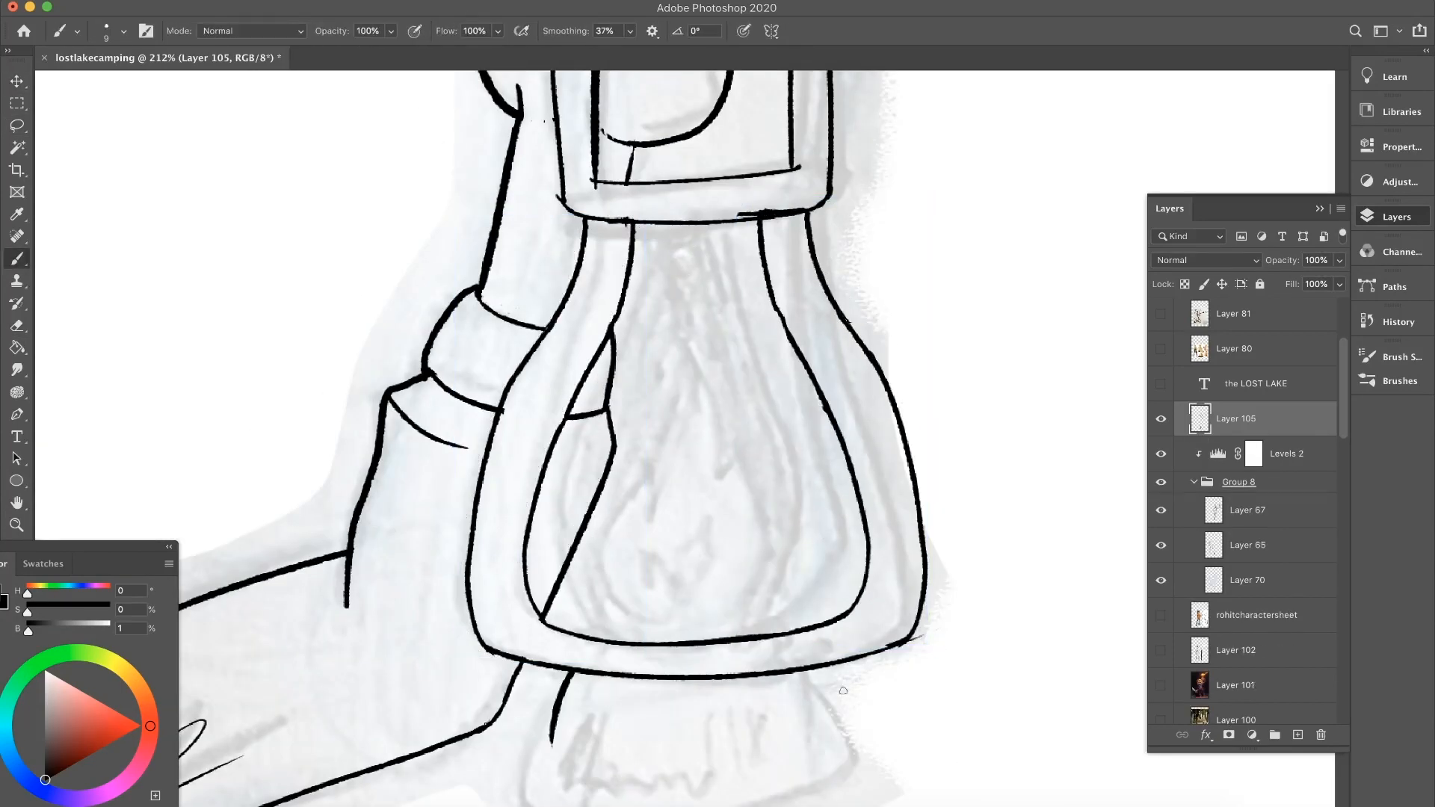
key("cmd+-")
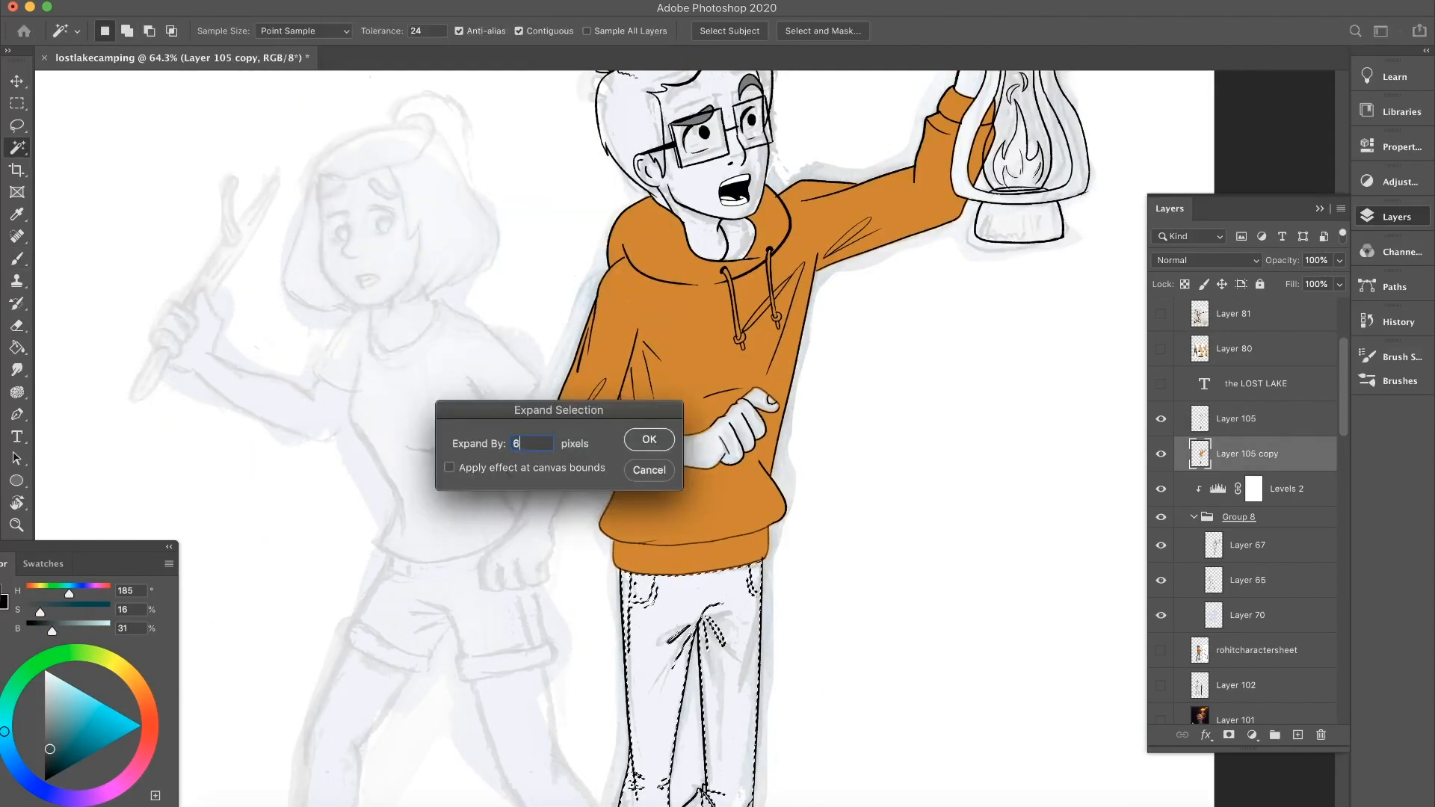
Expand the selection by 6 pixels, then touch up colour at the ankle and hair gap
left_click(648, 440)
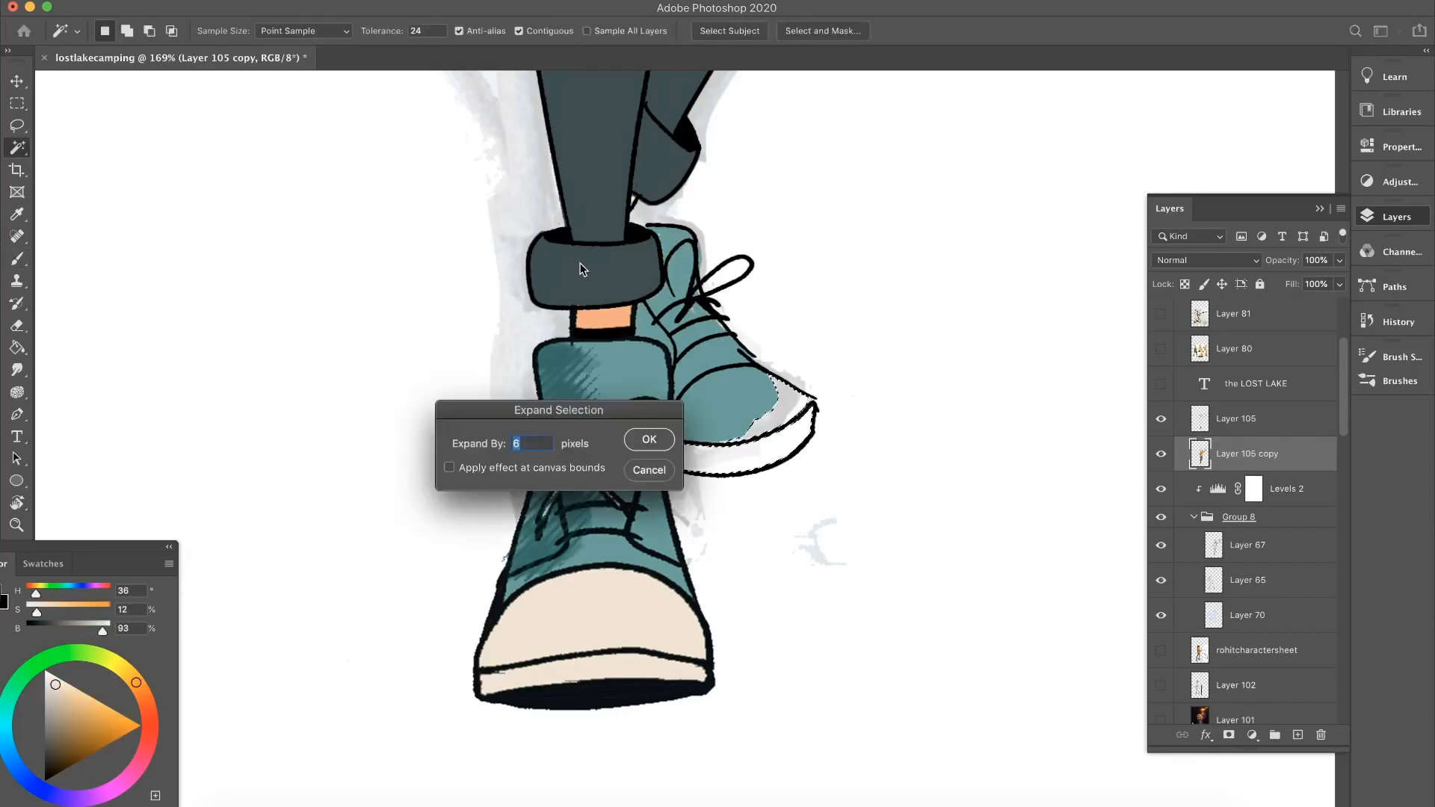
left_click(649, 439)
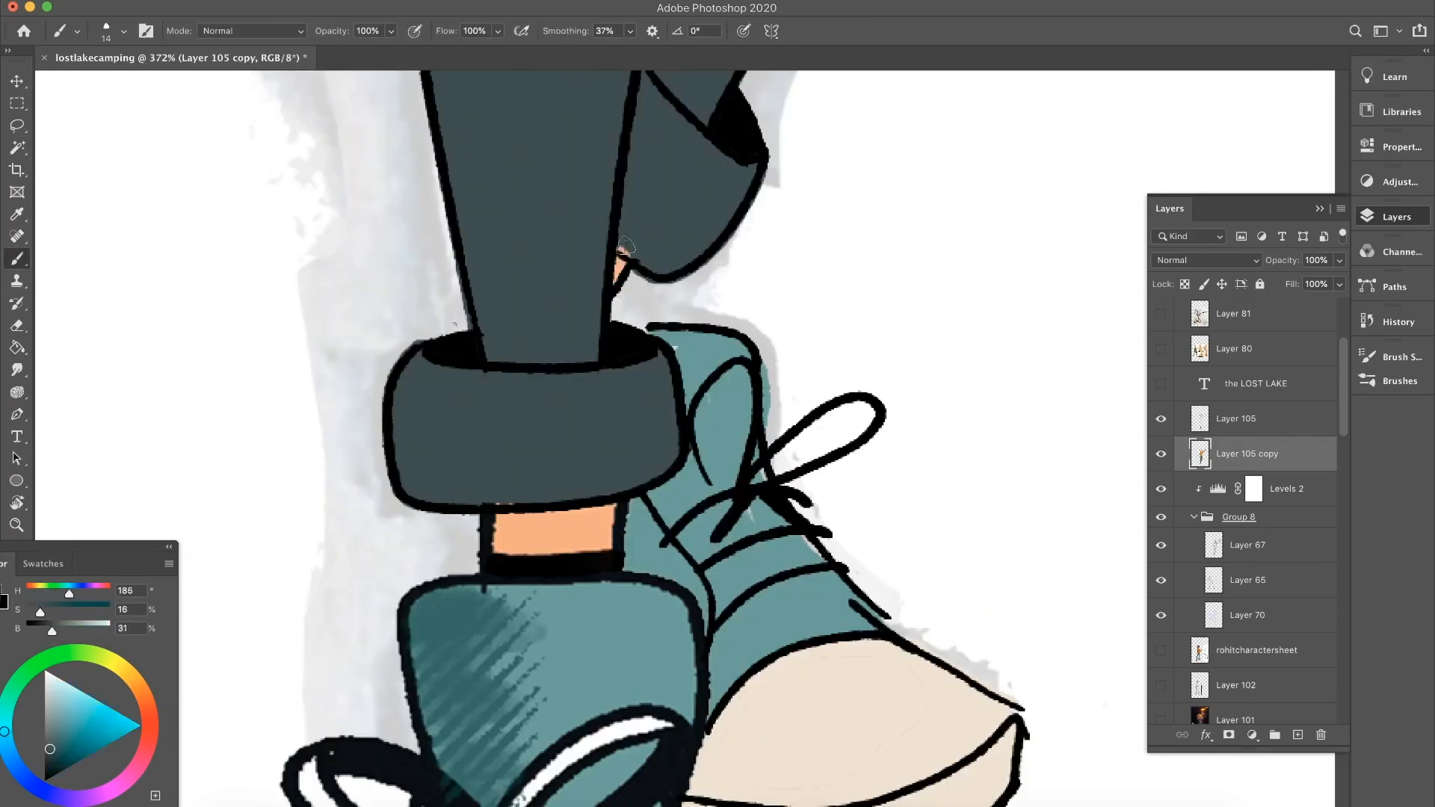
left_click(17, 150)
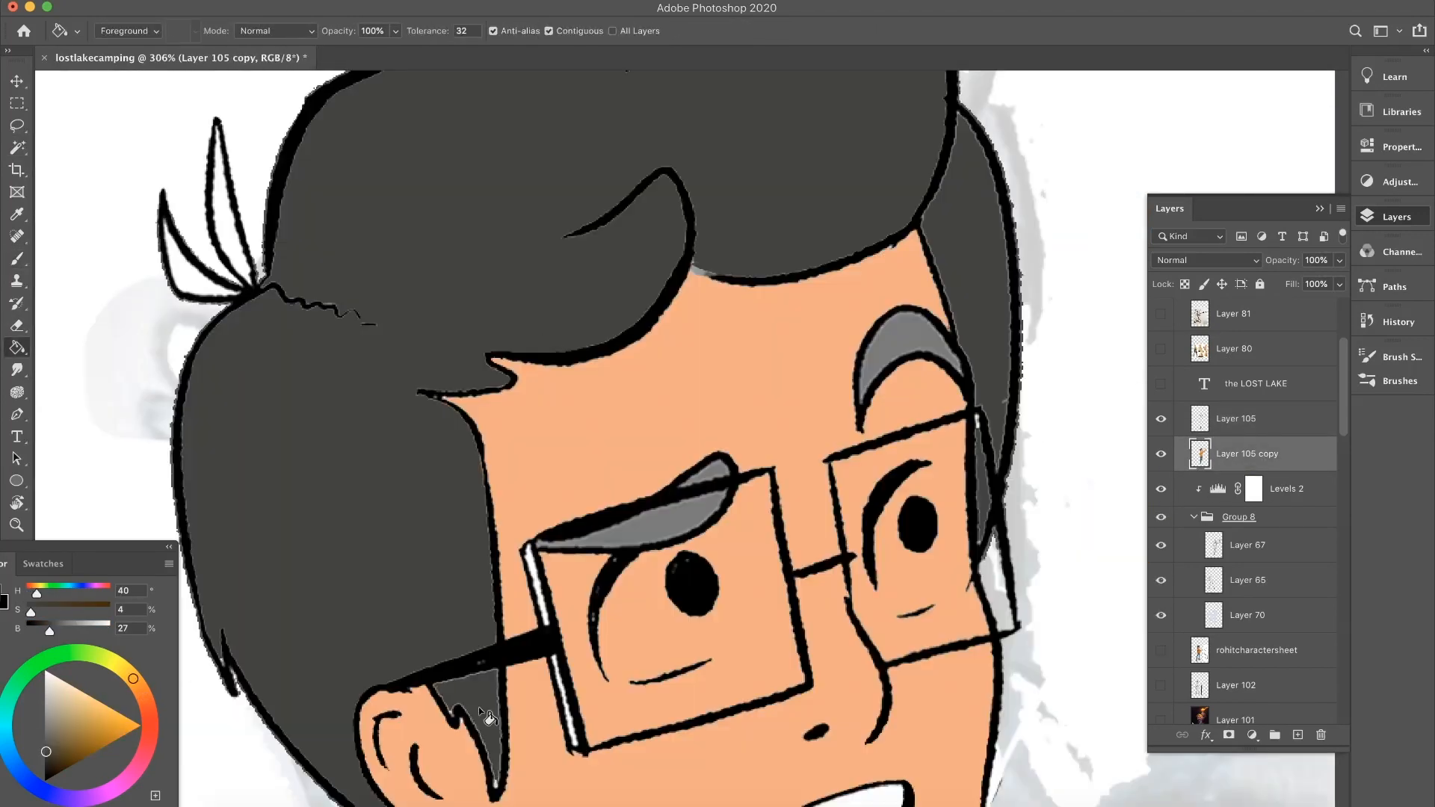
left_click(1235, 418)
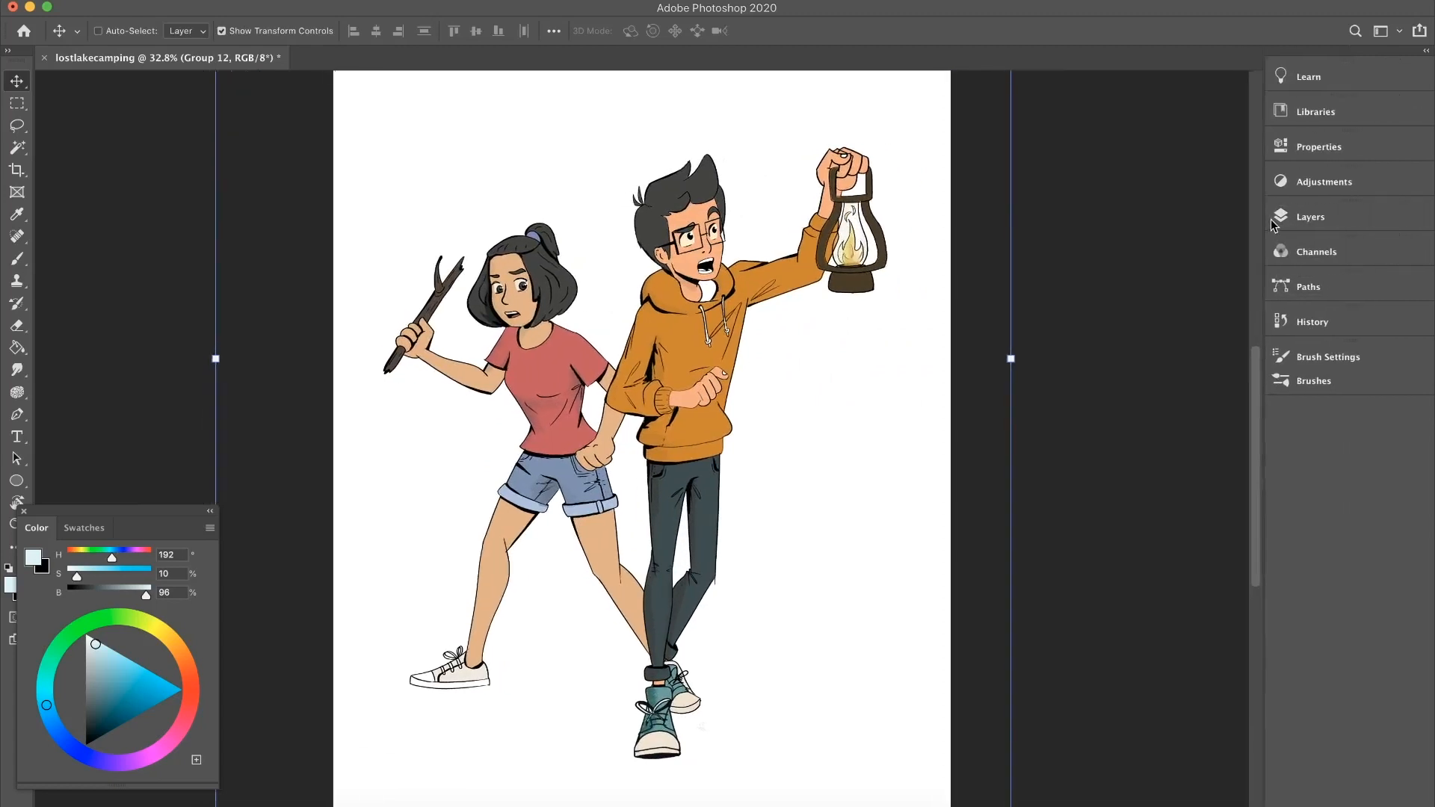
Add a Color Lookup adjustment layer using the FoggyNight.3DL preset
left_click(1324, 181)
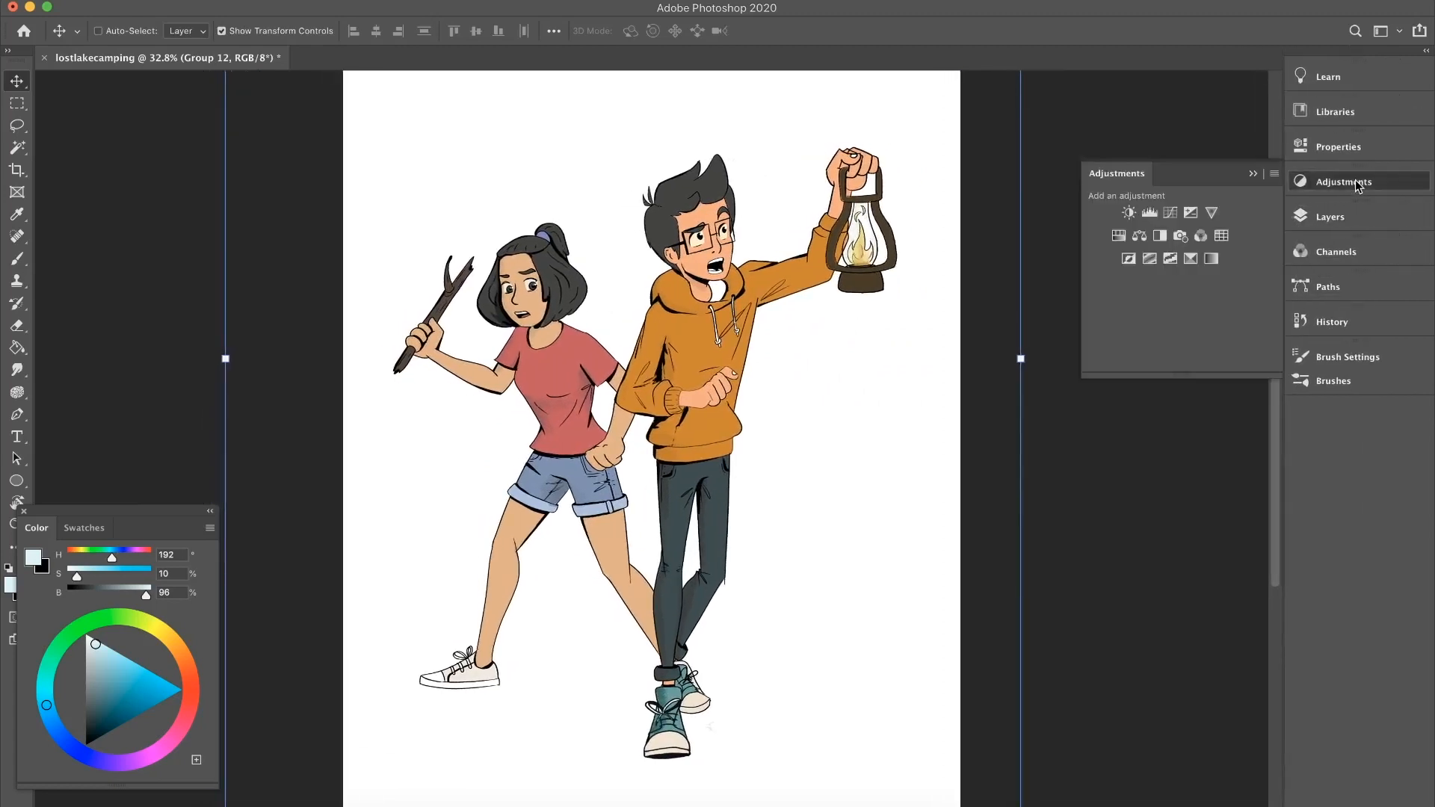
mouse_move(1221, 235)
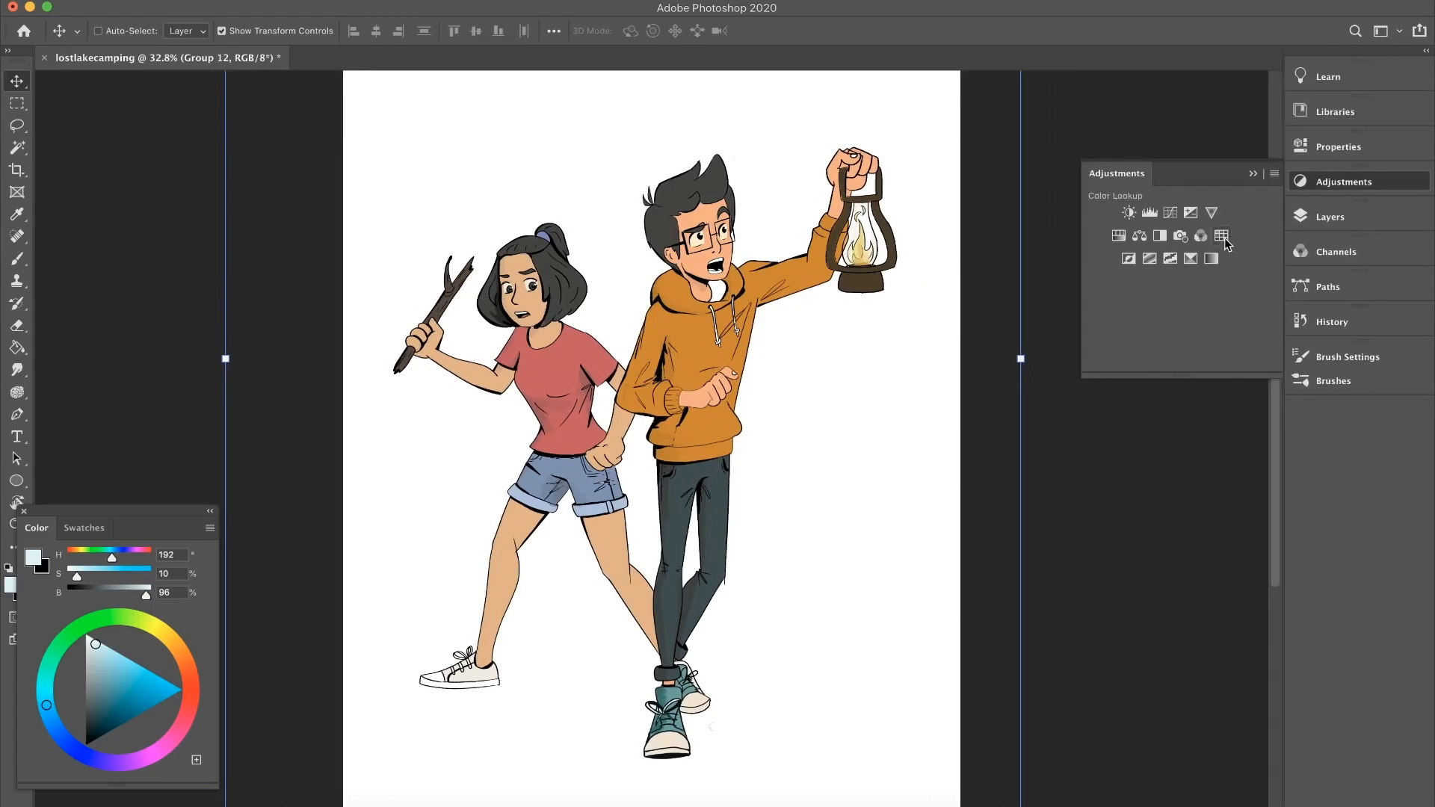
left_click(1220, 236)
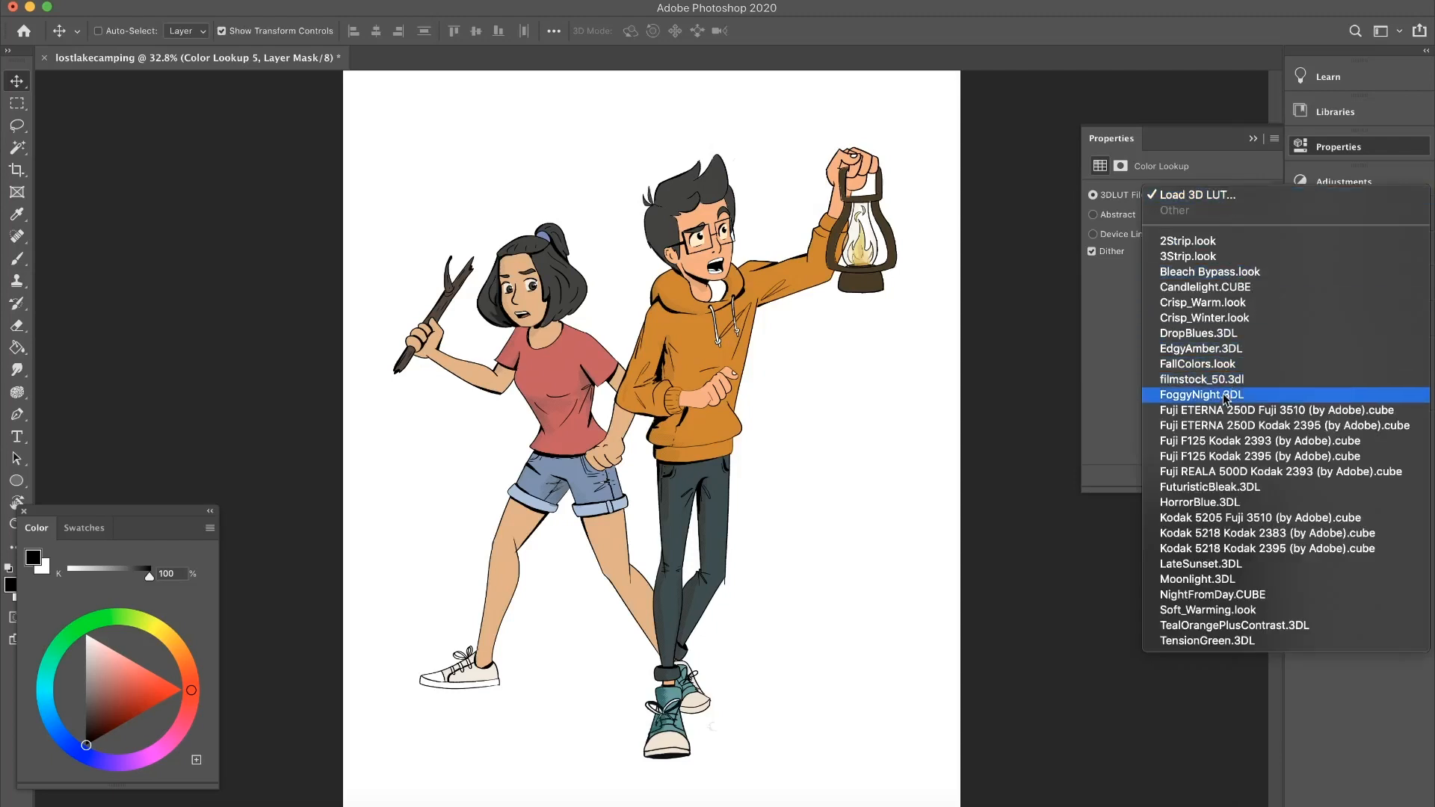
left_click(1198, 579)
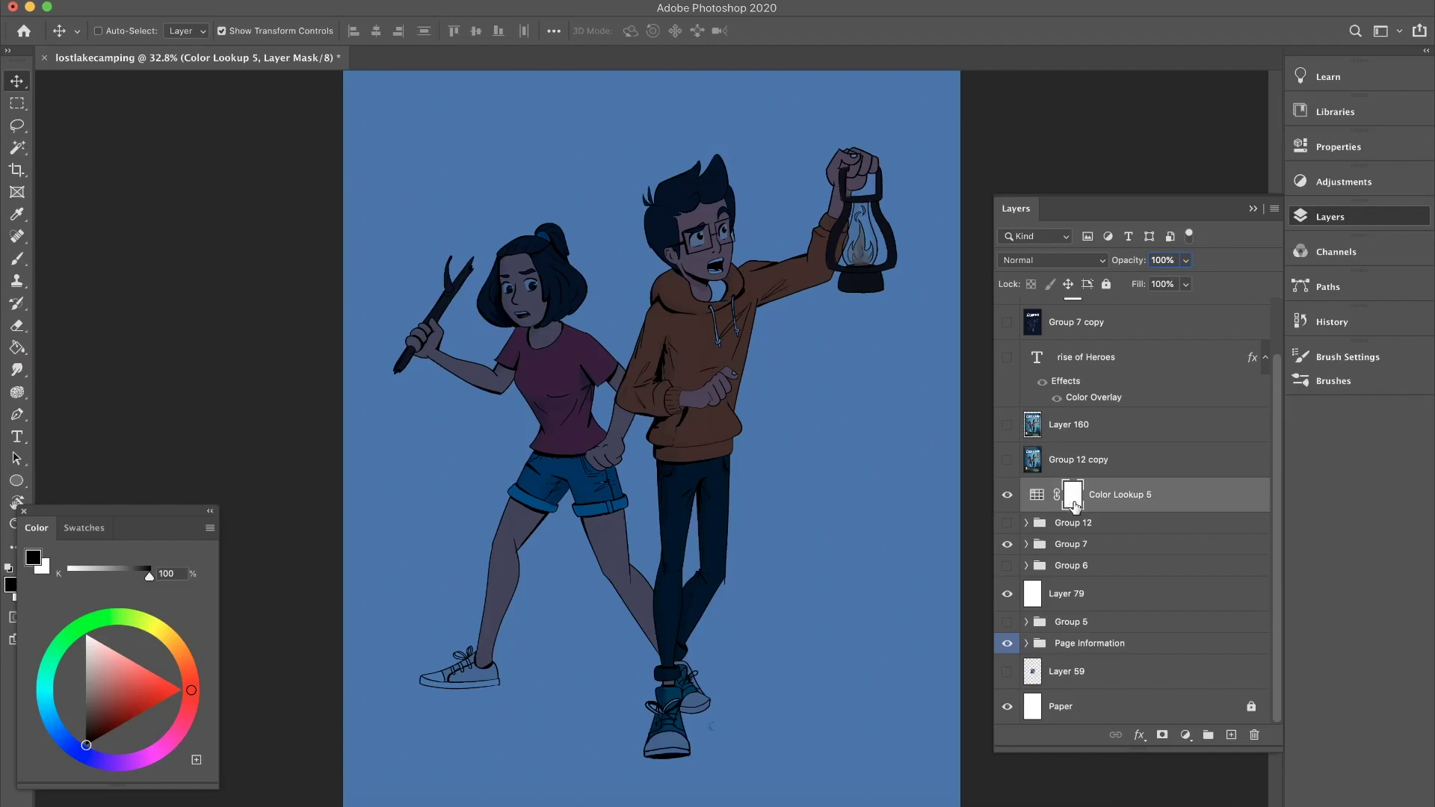
Paint on the Color Lookup layer mask to reveal warm lantern colour on the boy
left_click(16, 259)
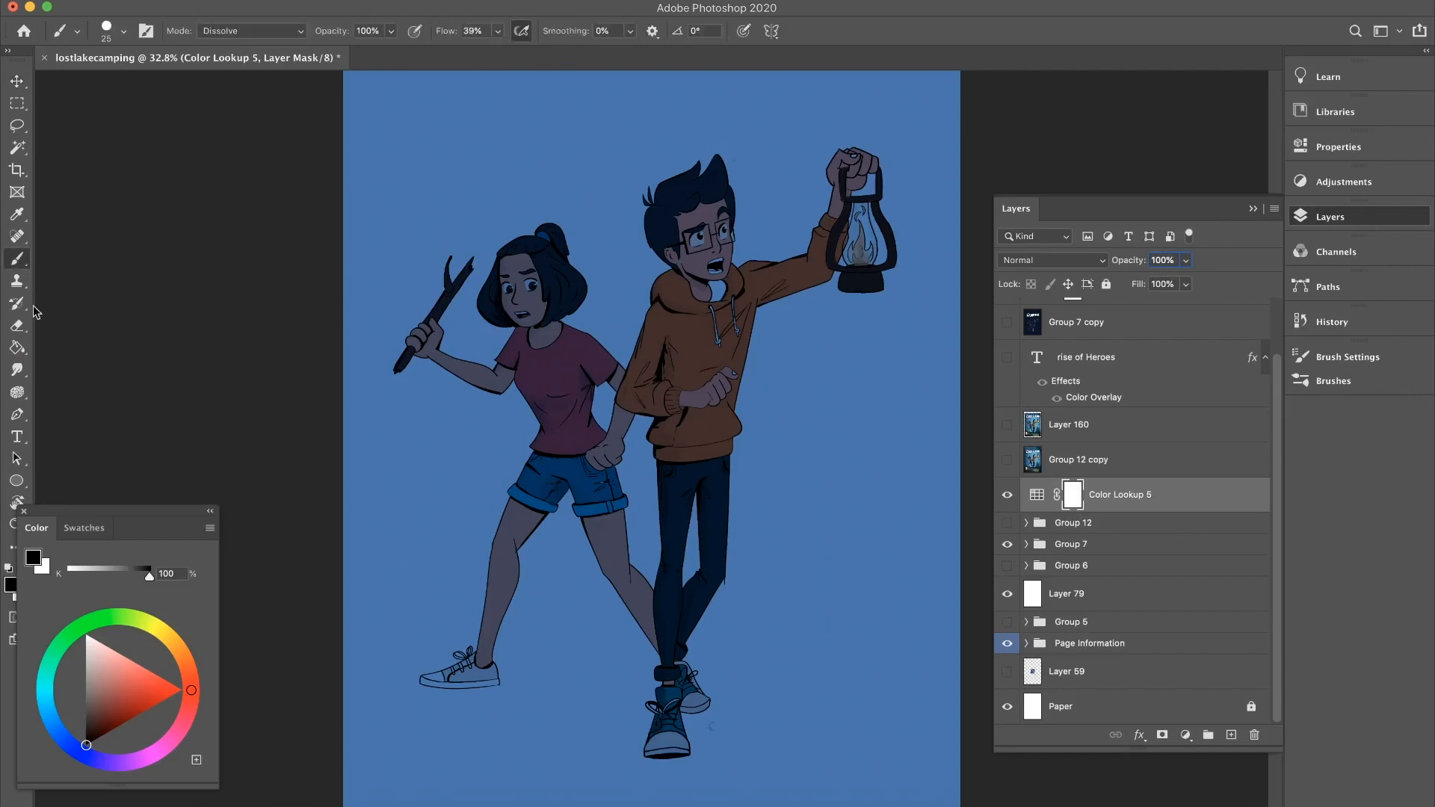
mouse_move(620, 388)
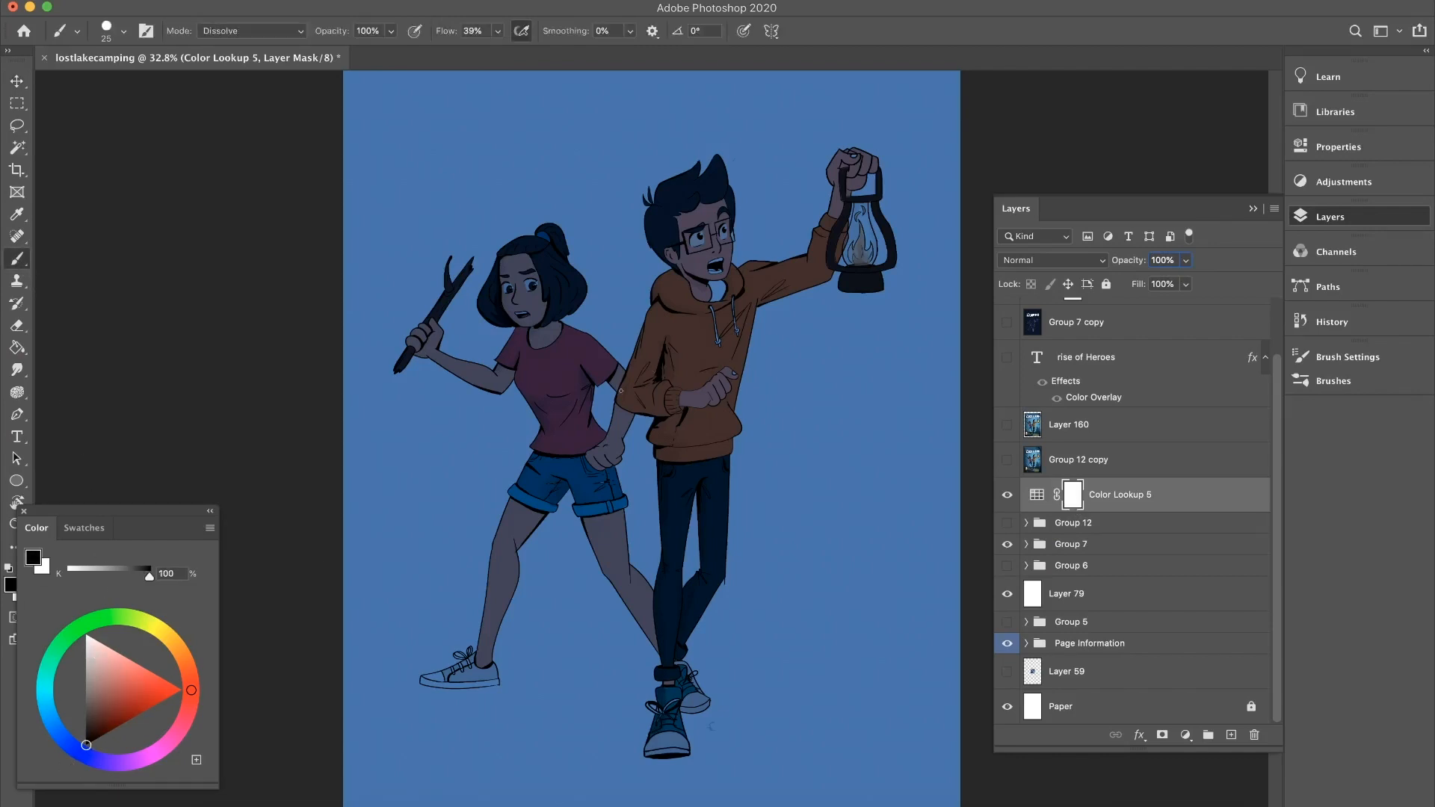
left_click(719, 257)
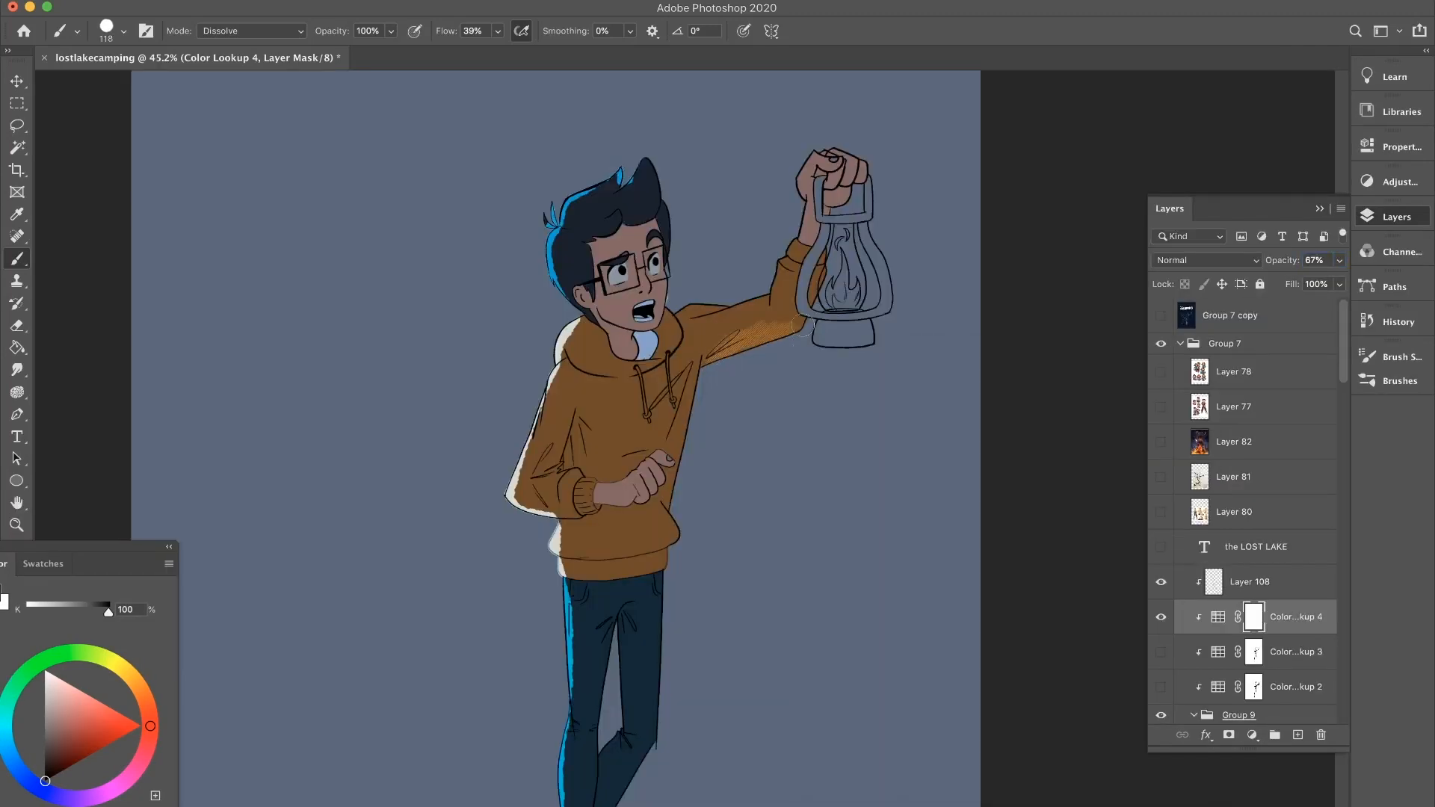
scroll("up", 3)
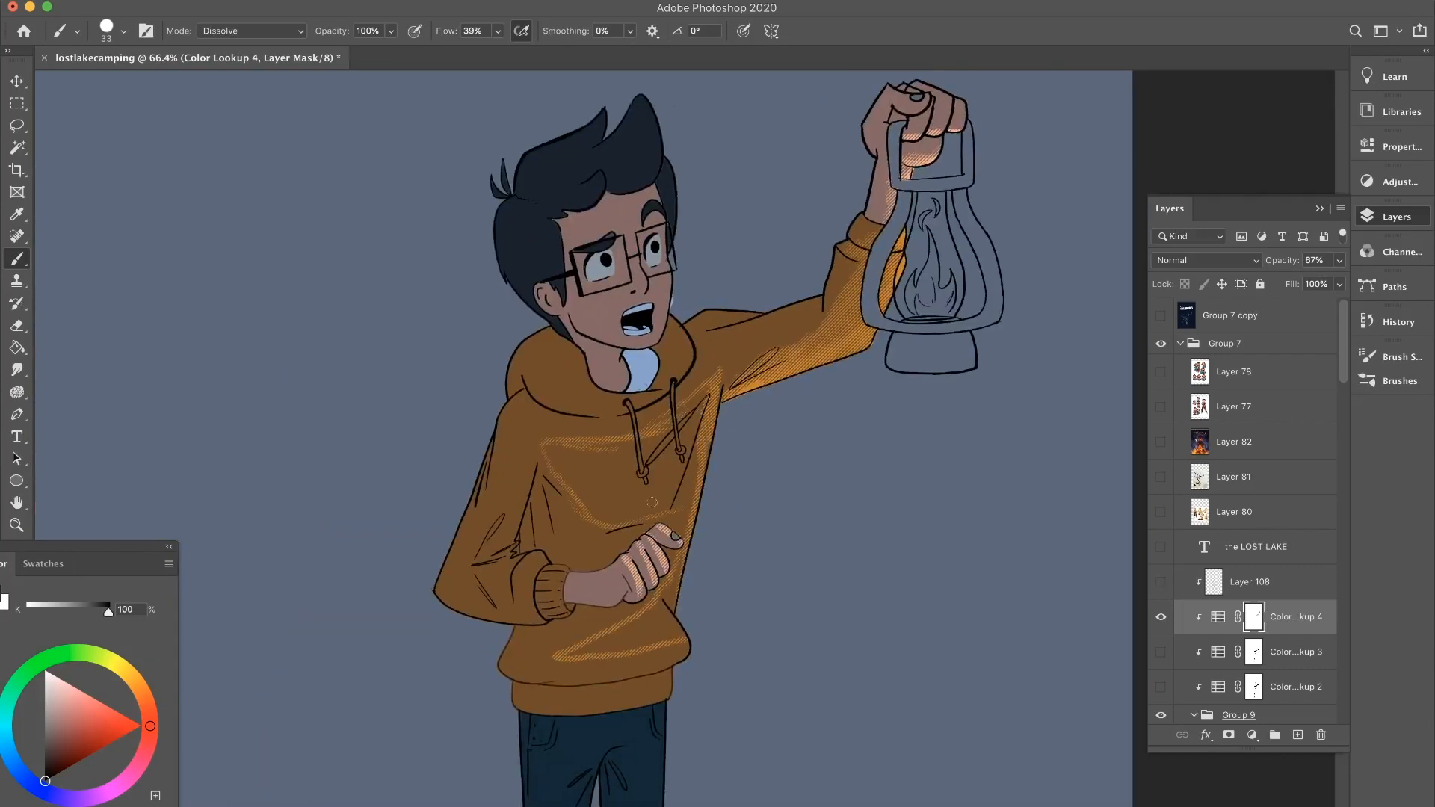
scroll("down", 3)
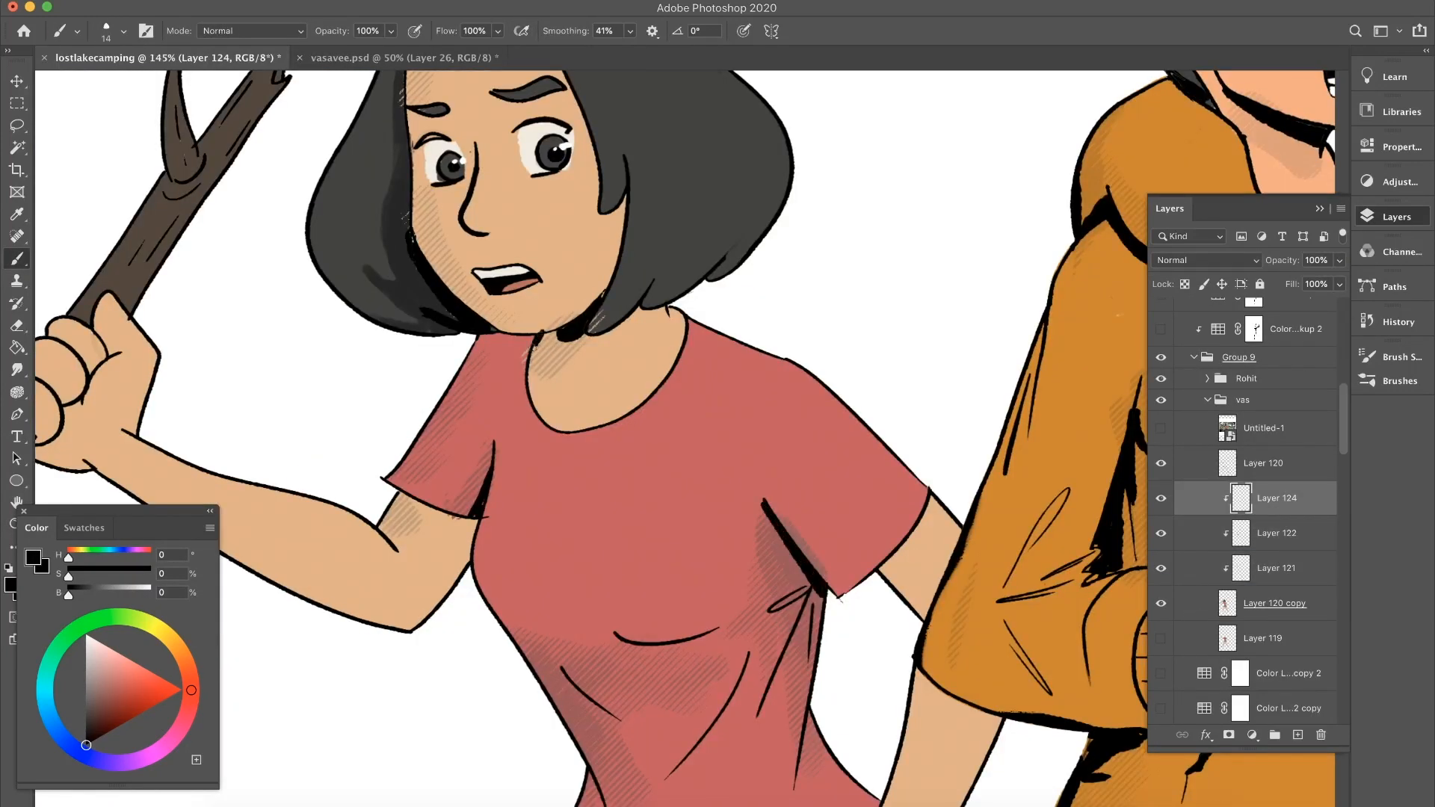
Scroll the view over the blue gradient backdrop and glowing yellow lantern
scroll("down", 3)
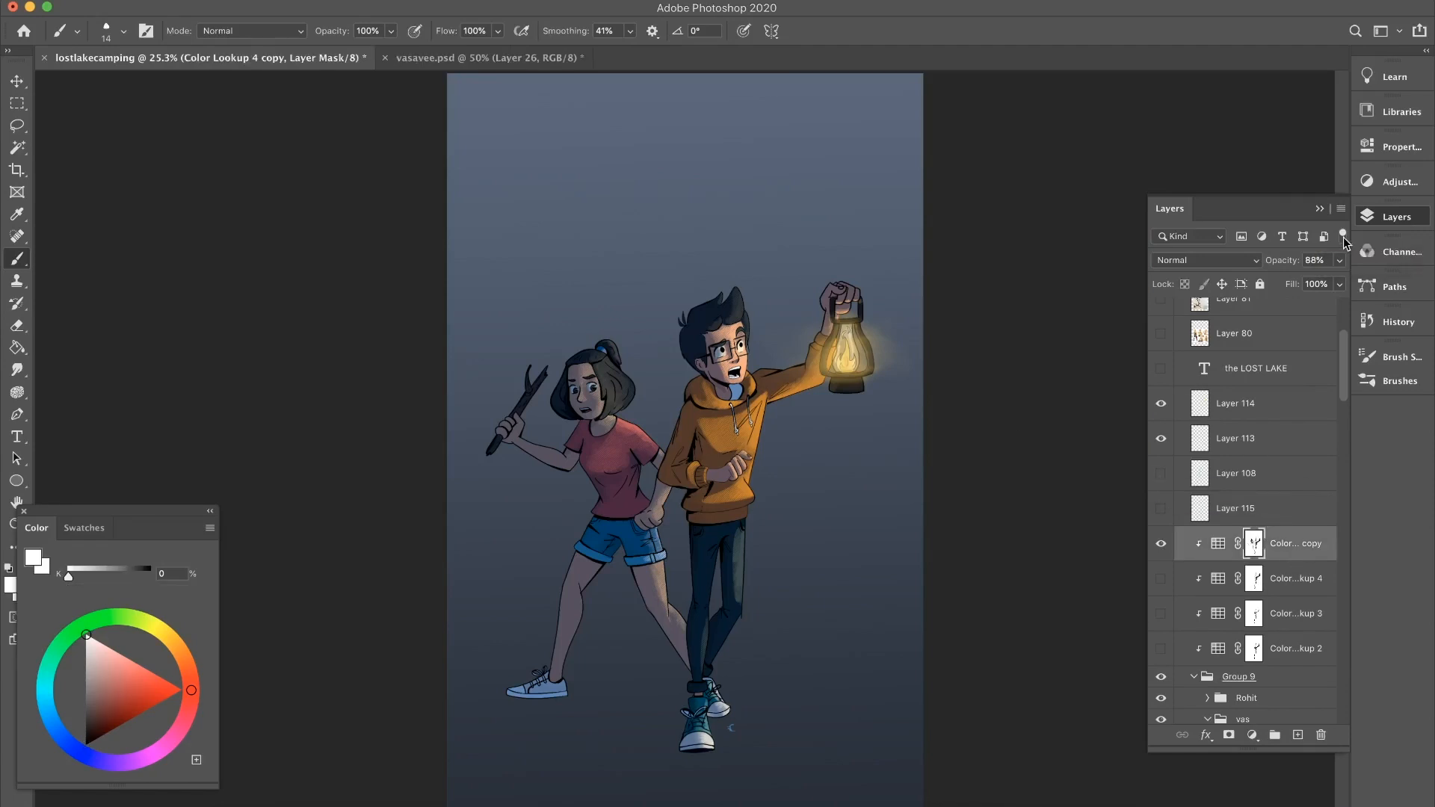
Hide the color lookup and gradient background layers for a pale blue backdrop
left_click(1297, 735)
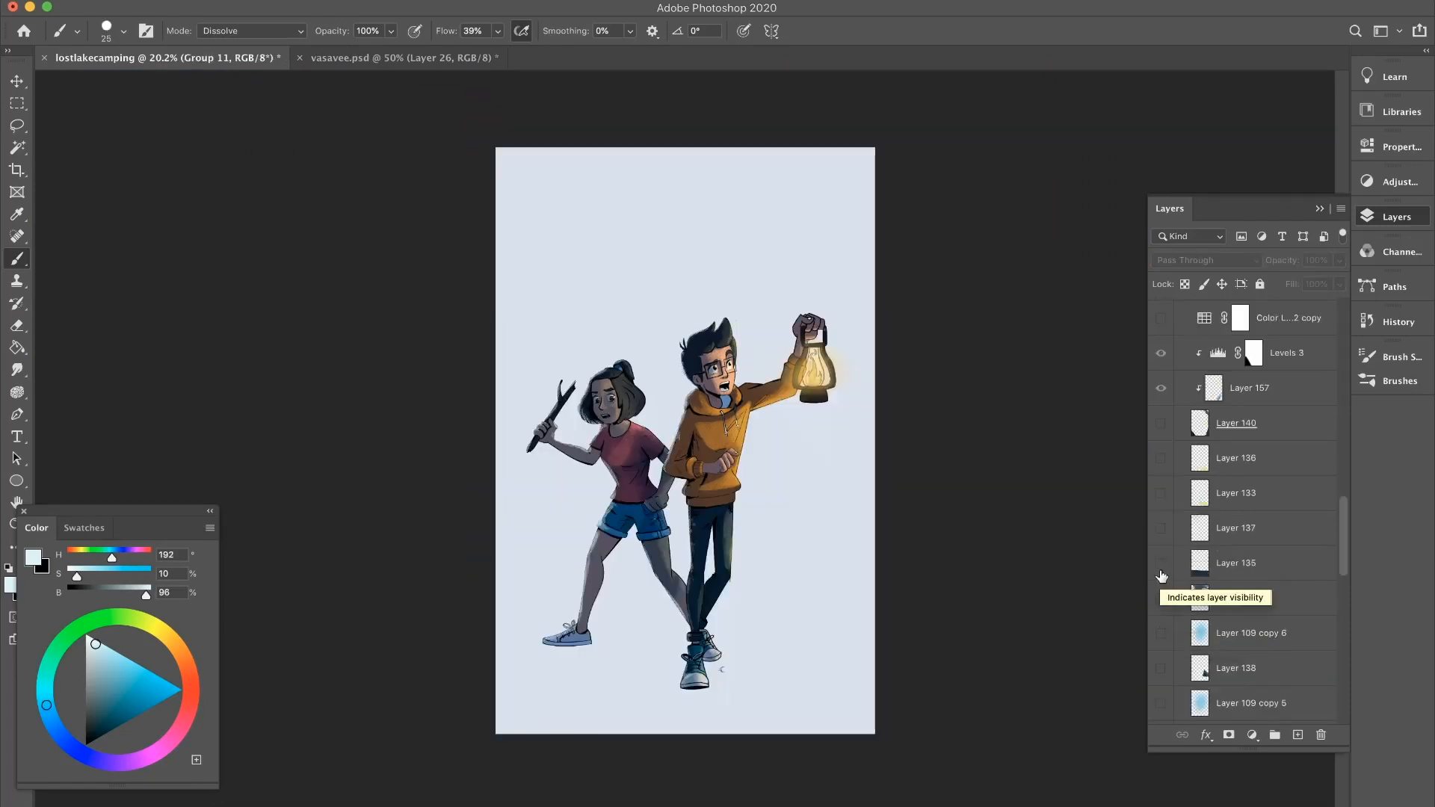
Make Layers 135, 137, 133, 136 and 140 visible: ground, light patch, shadows, tree trunk
left_click(1161, 562)
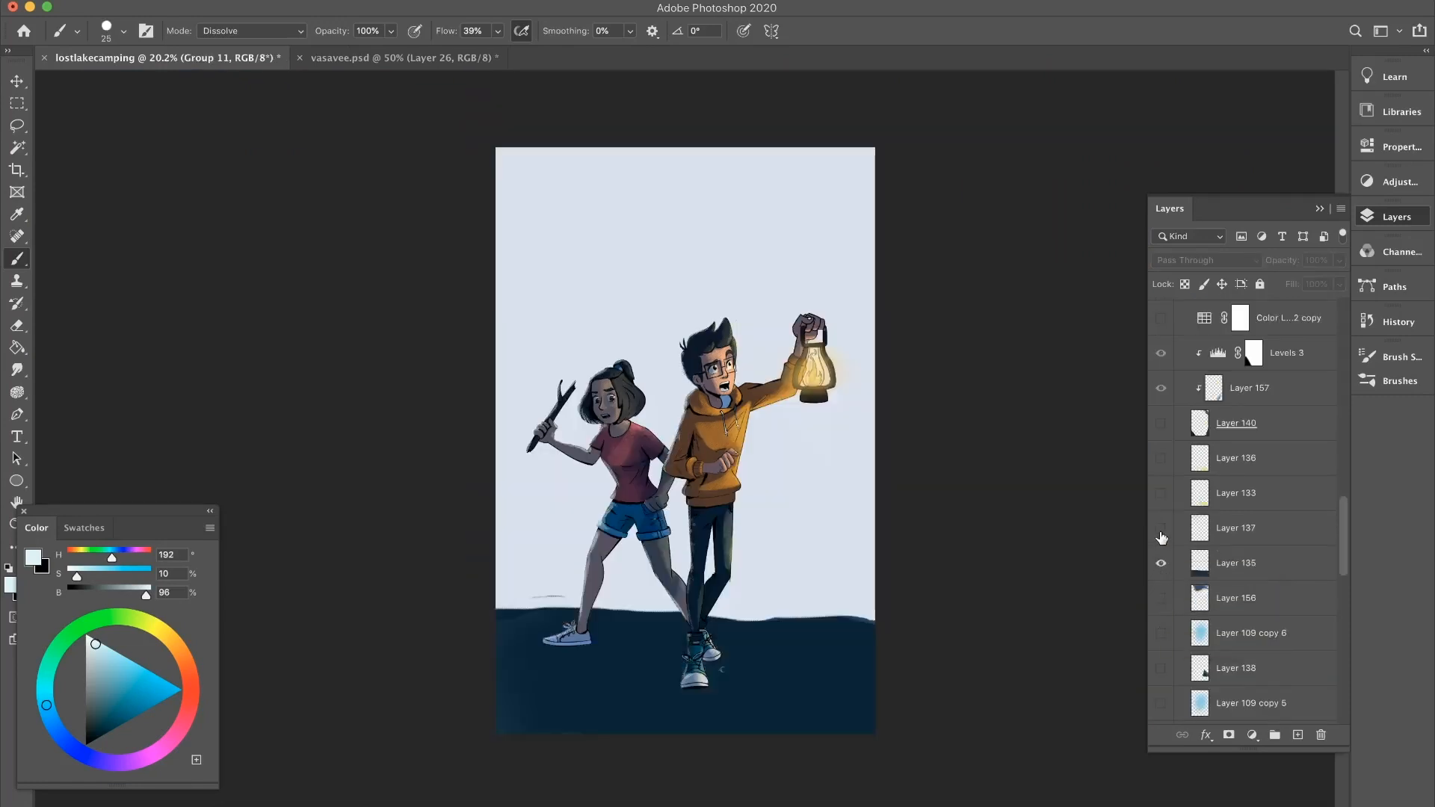
left_click(1161, 529)
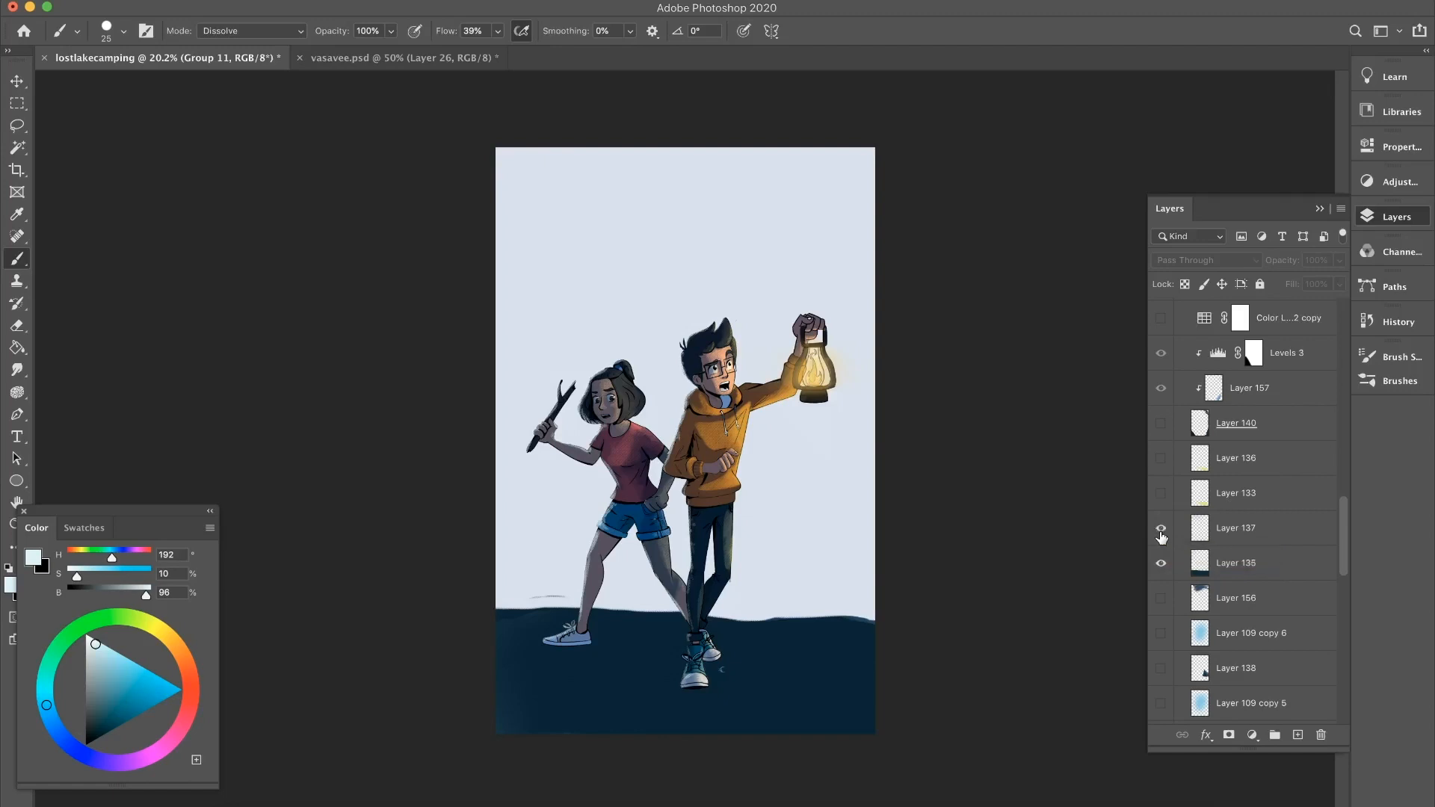
left_click(1161, 492)
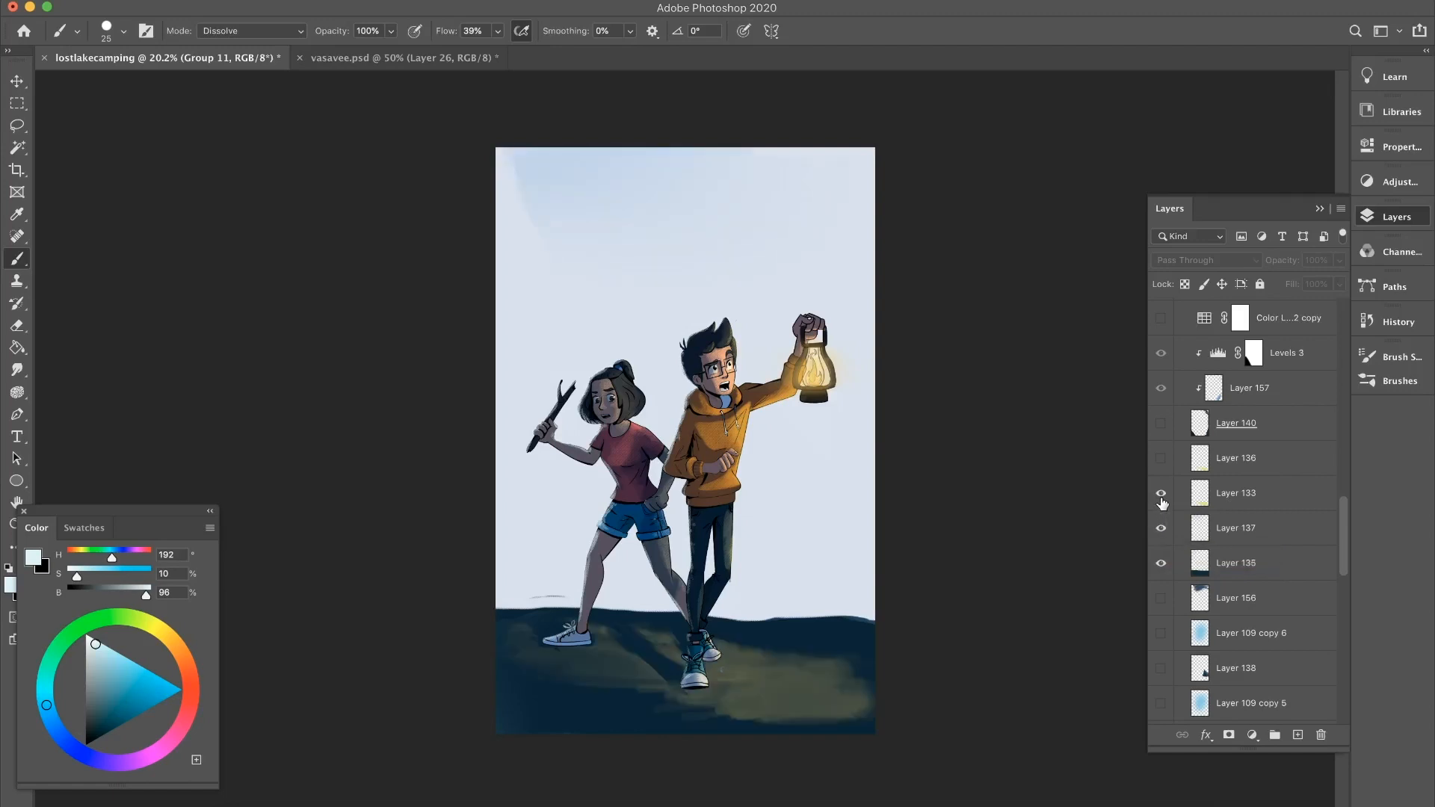
left_click(1161, 457)
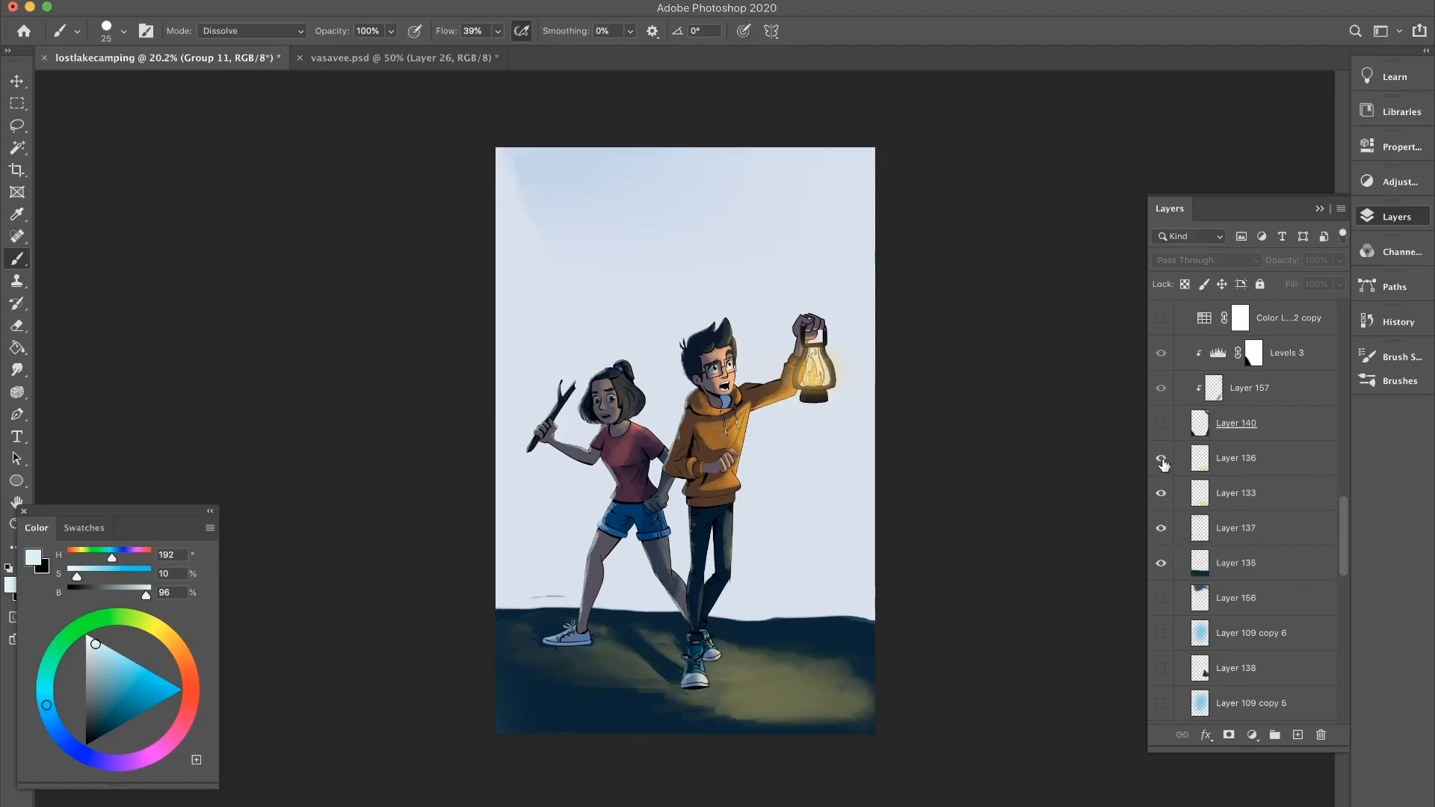
left_click(1161, 423)
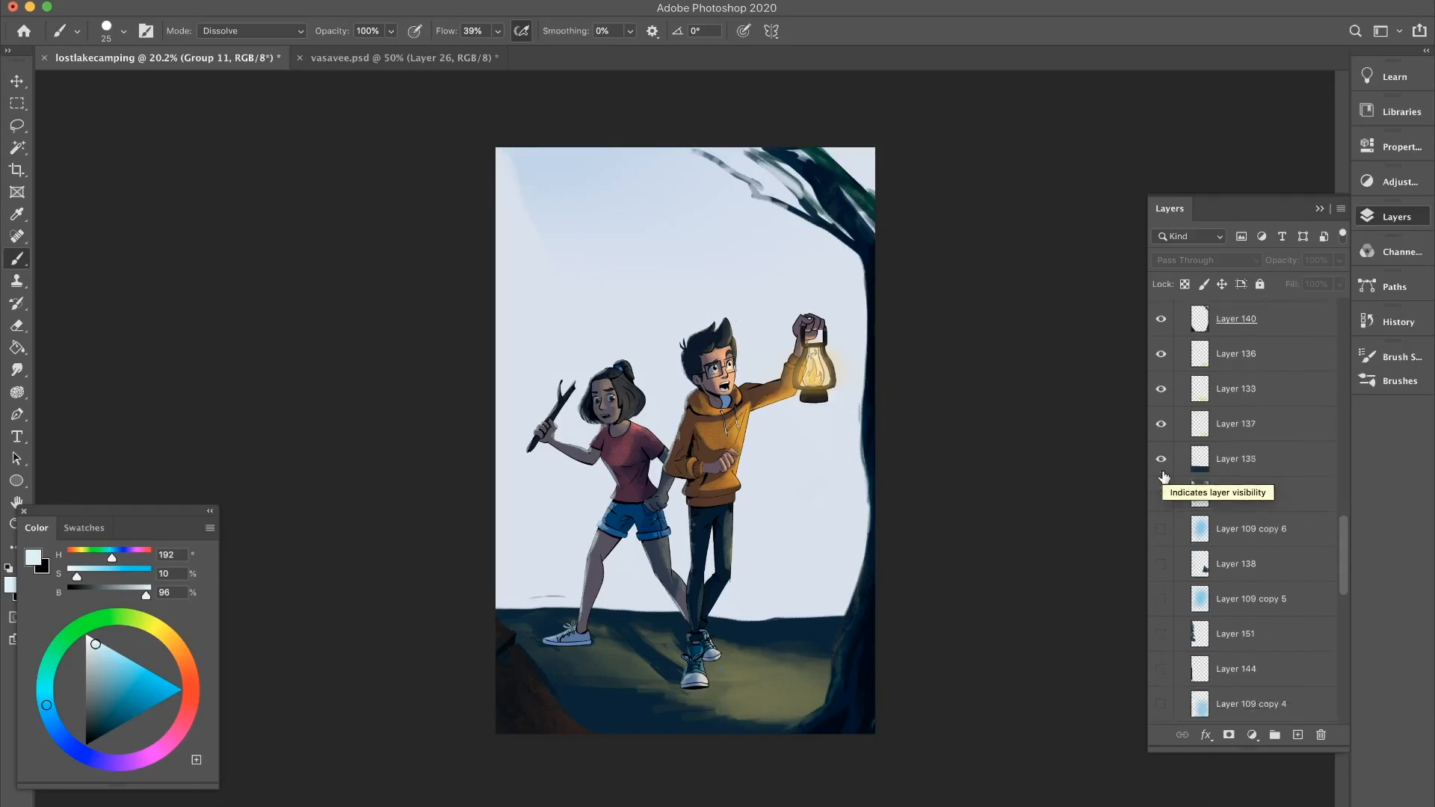
Turn on Layer 142 to show the deep blue misty night background
scroll("down", 3)
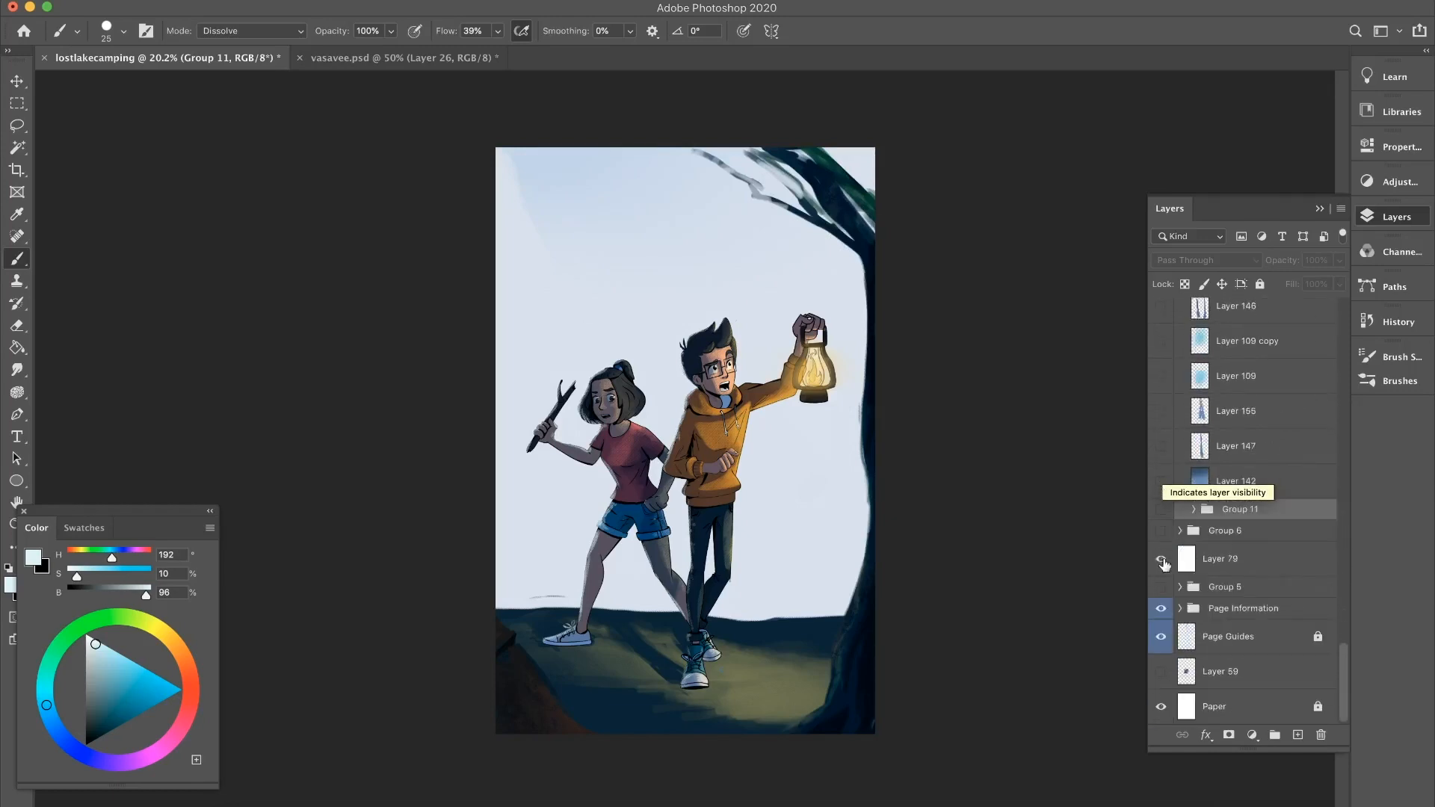
scroll("down", 3)
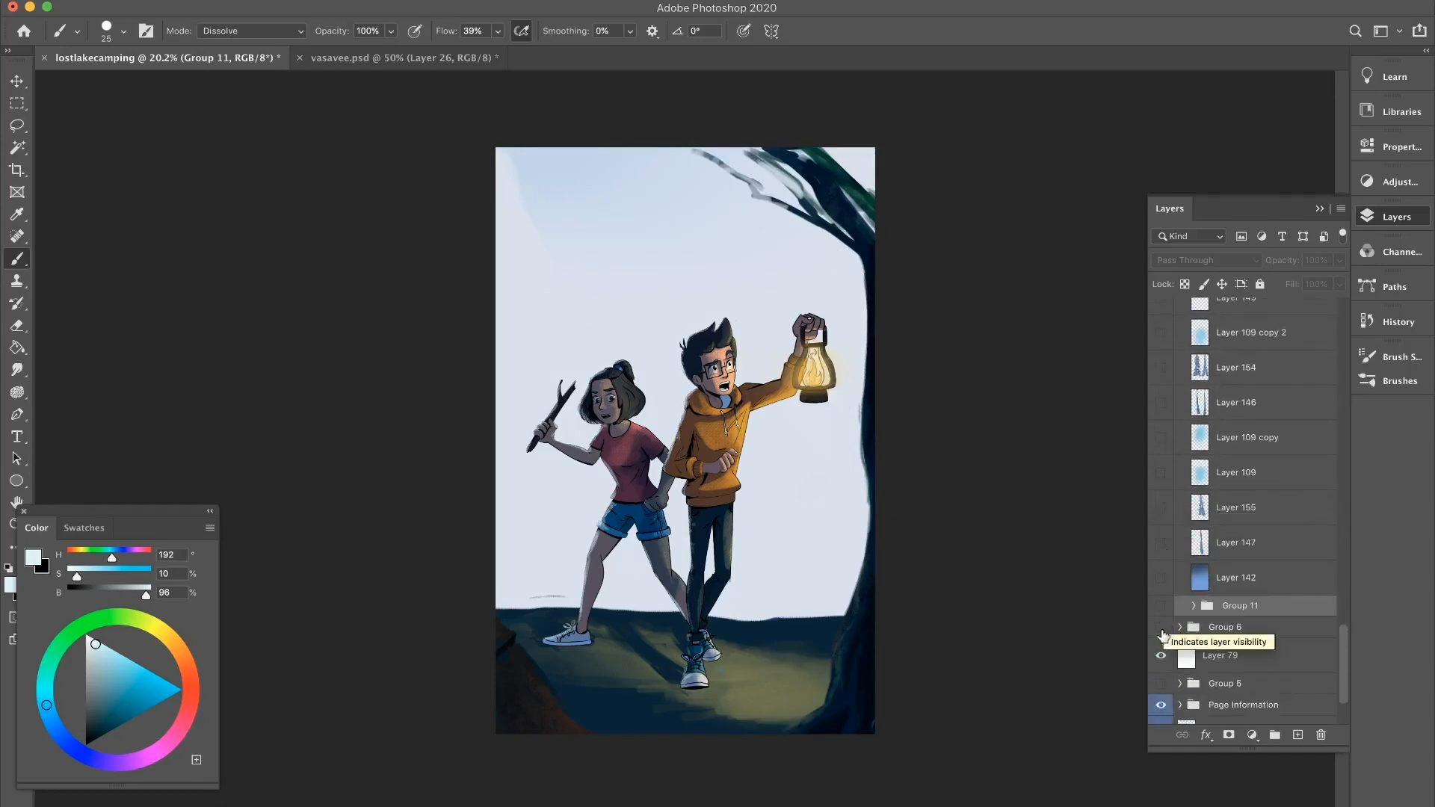
scroll("down", 3)
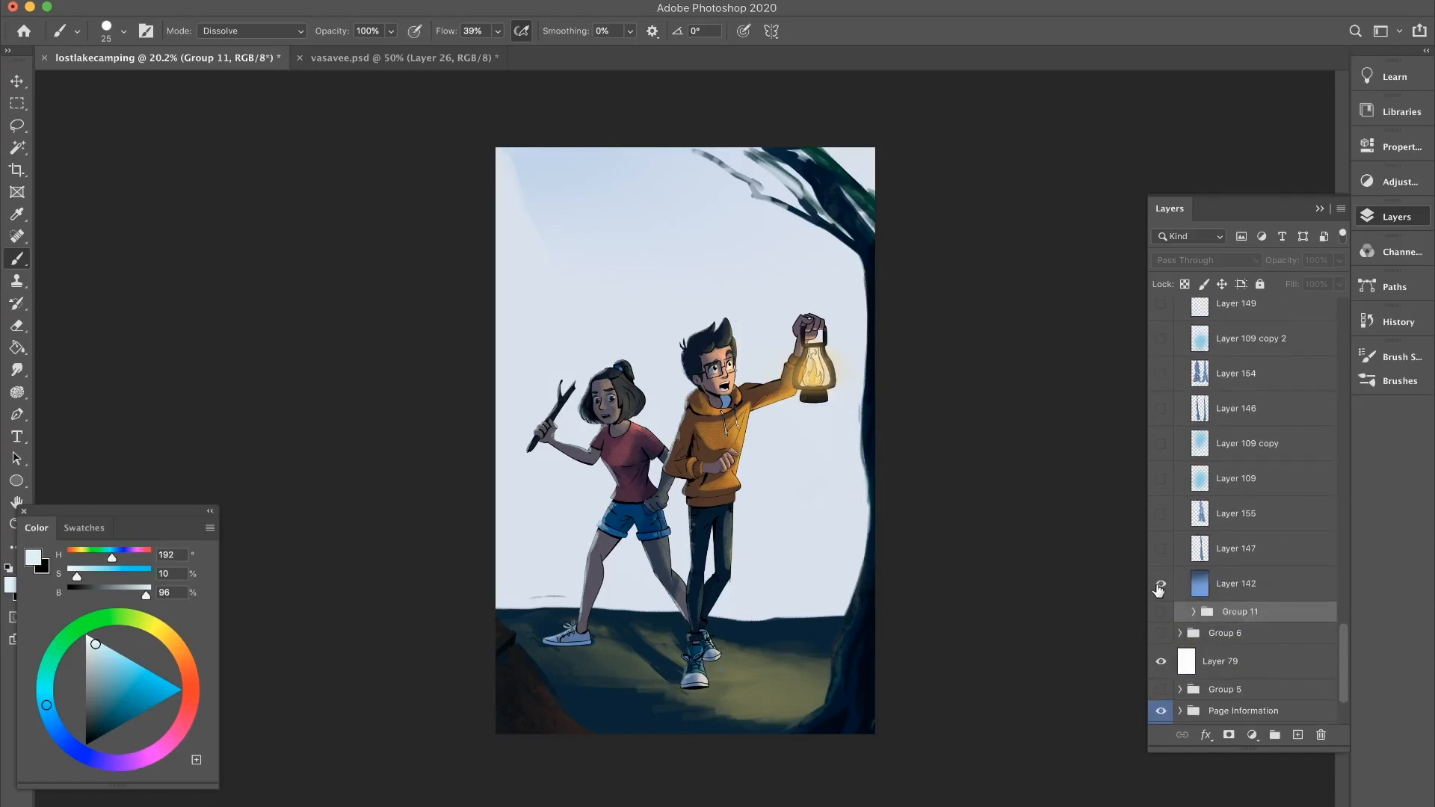
left_click(1160, 588)
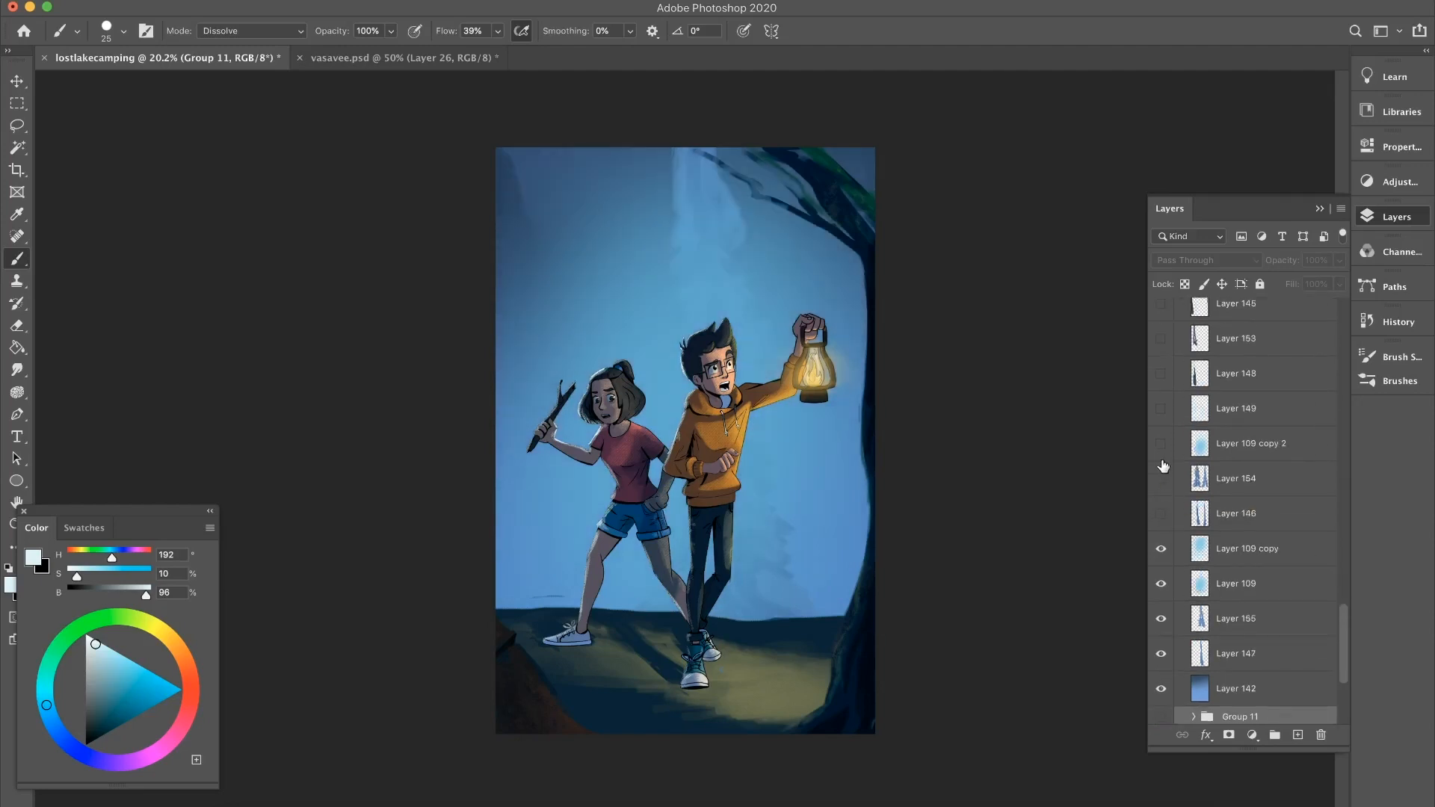
Show the distant trunks, pine silhouettes, dark foreground trees and mist layers
left_click(1161, 513)
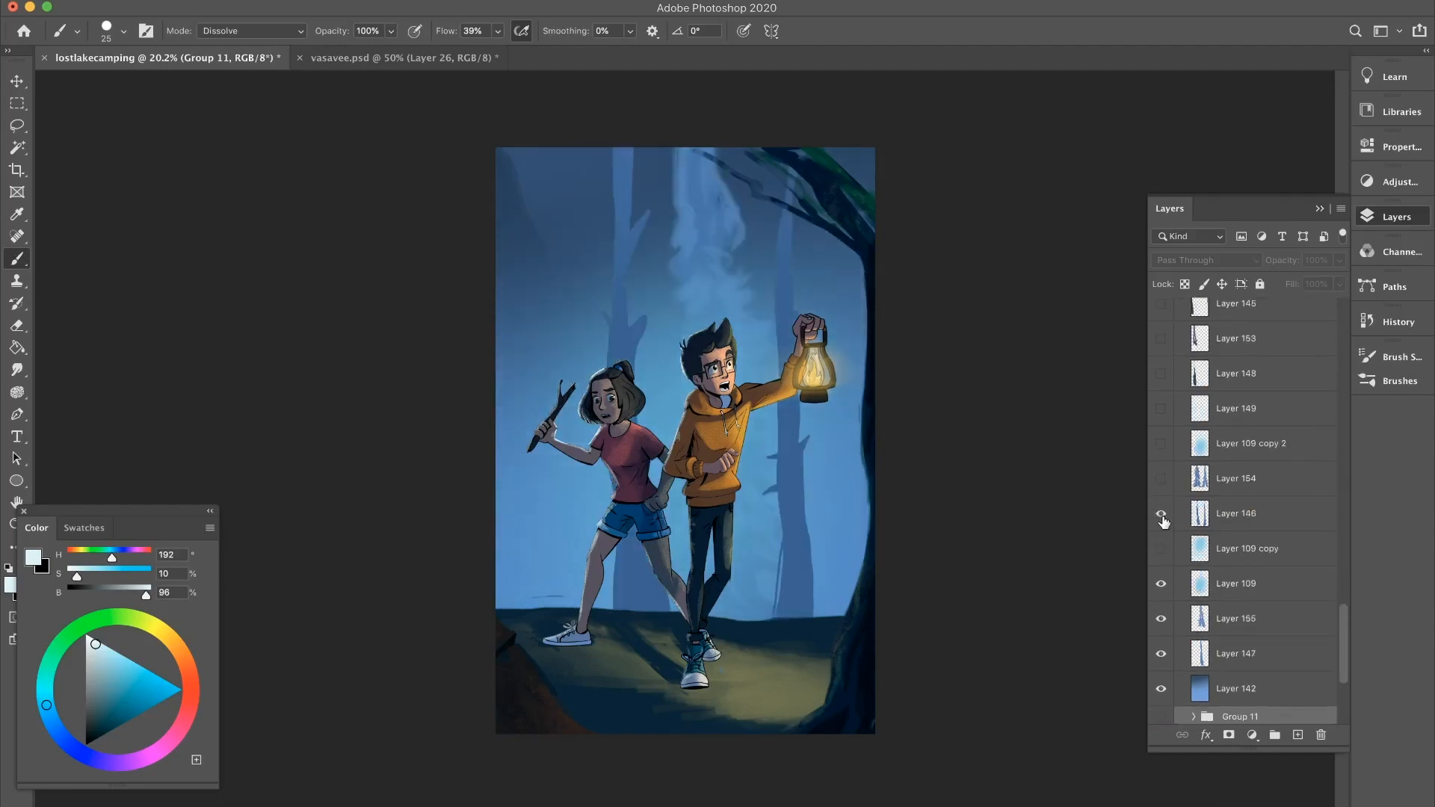
left_click(1161, 482)
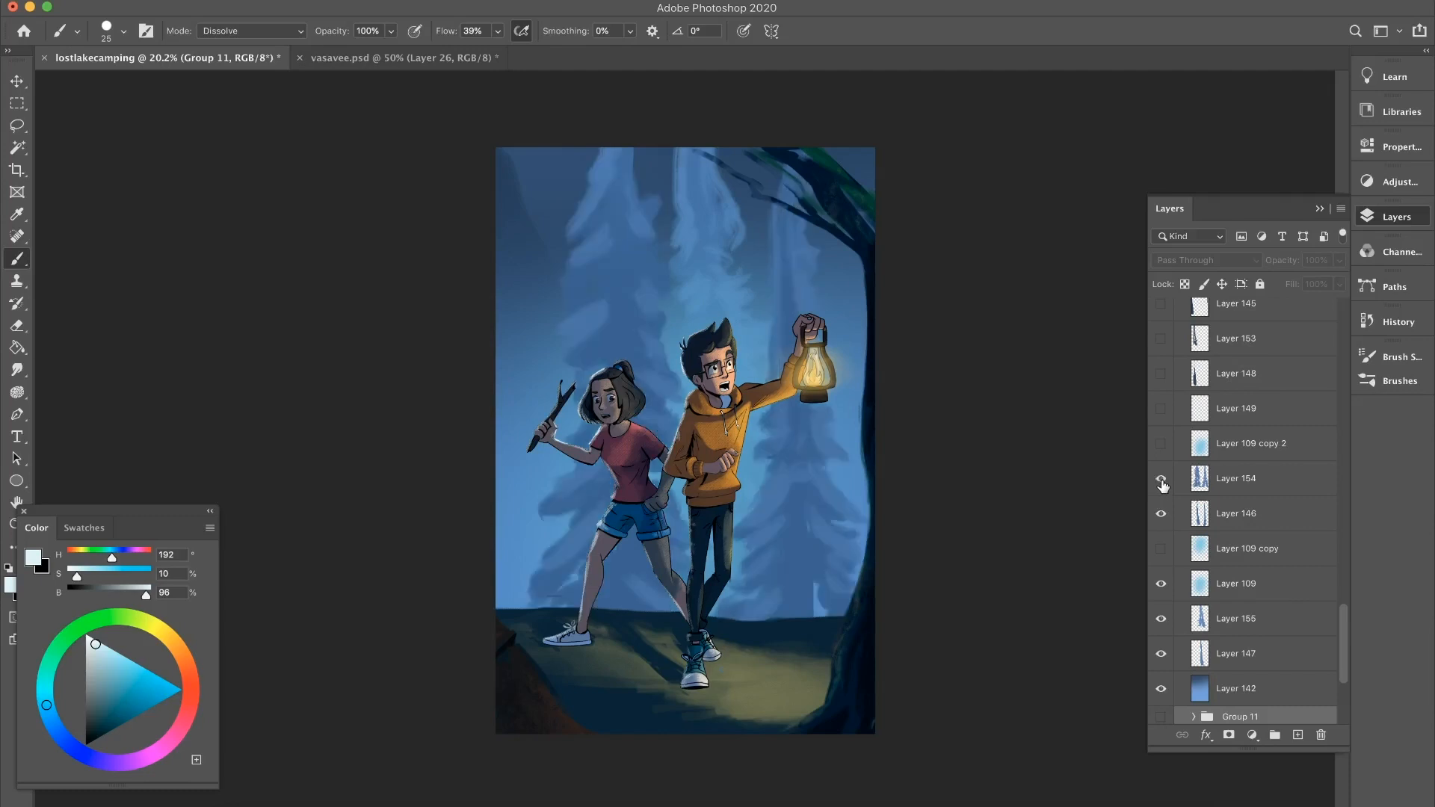
left_click(1161, 455)
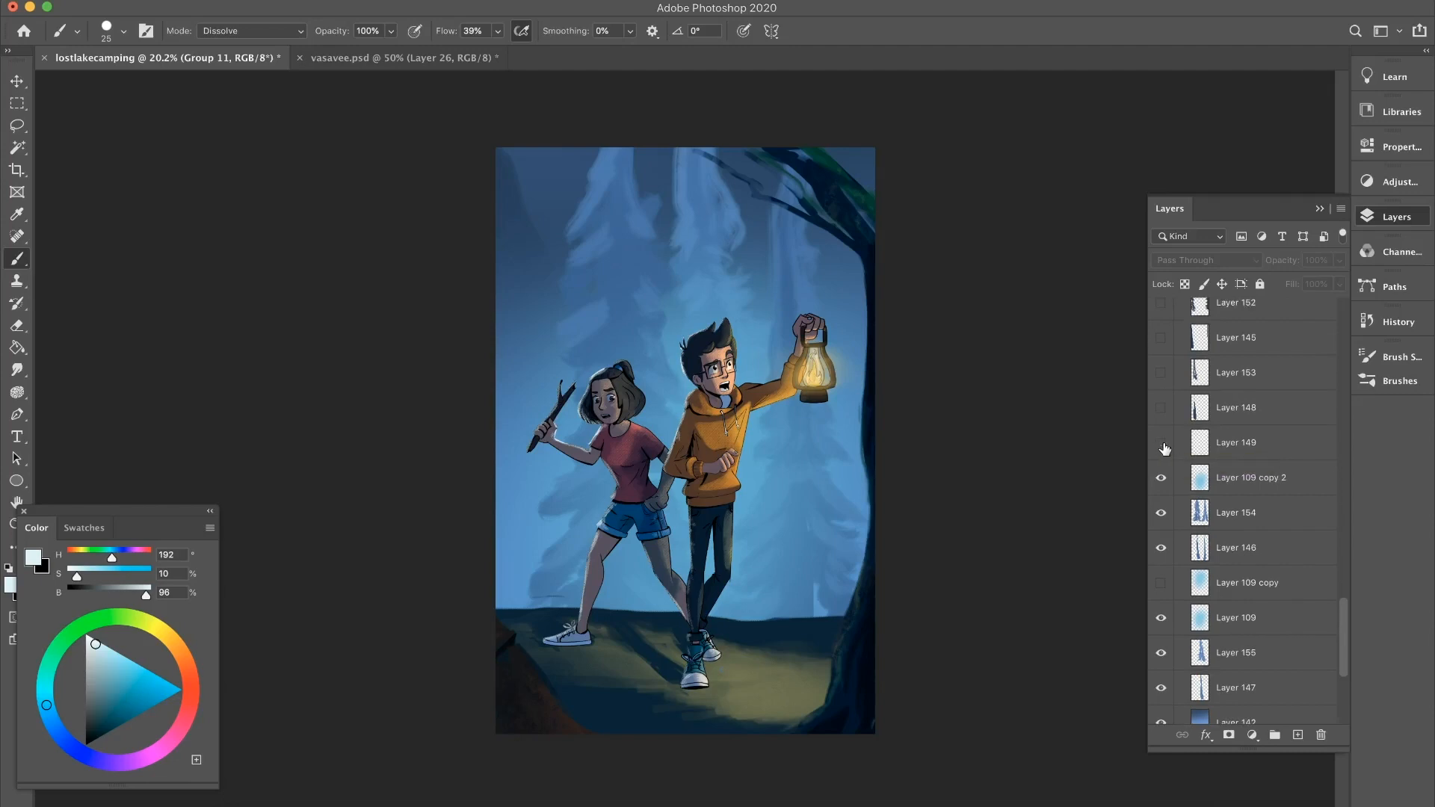
scroll("up", 3)
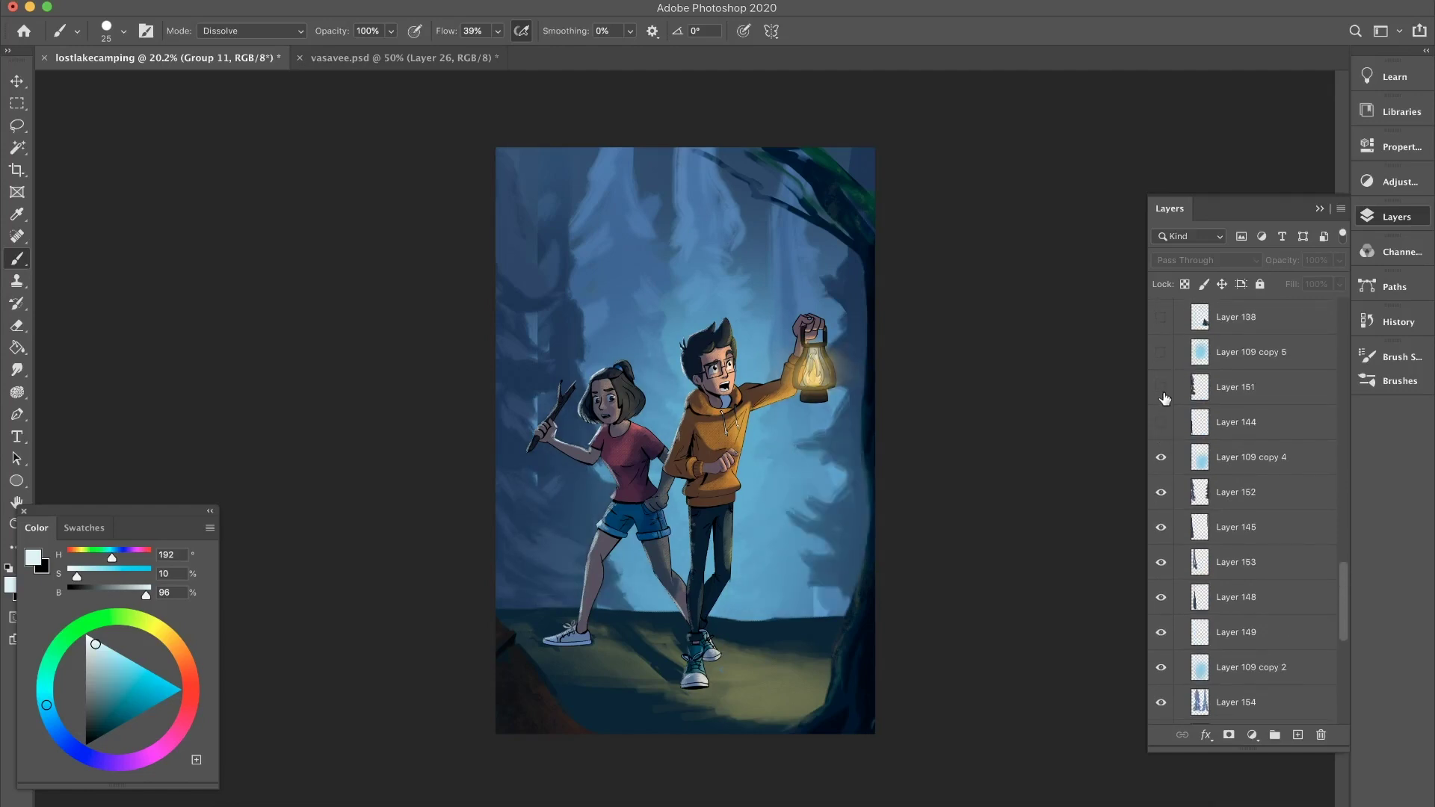
left_click(1160, 351)
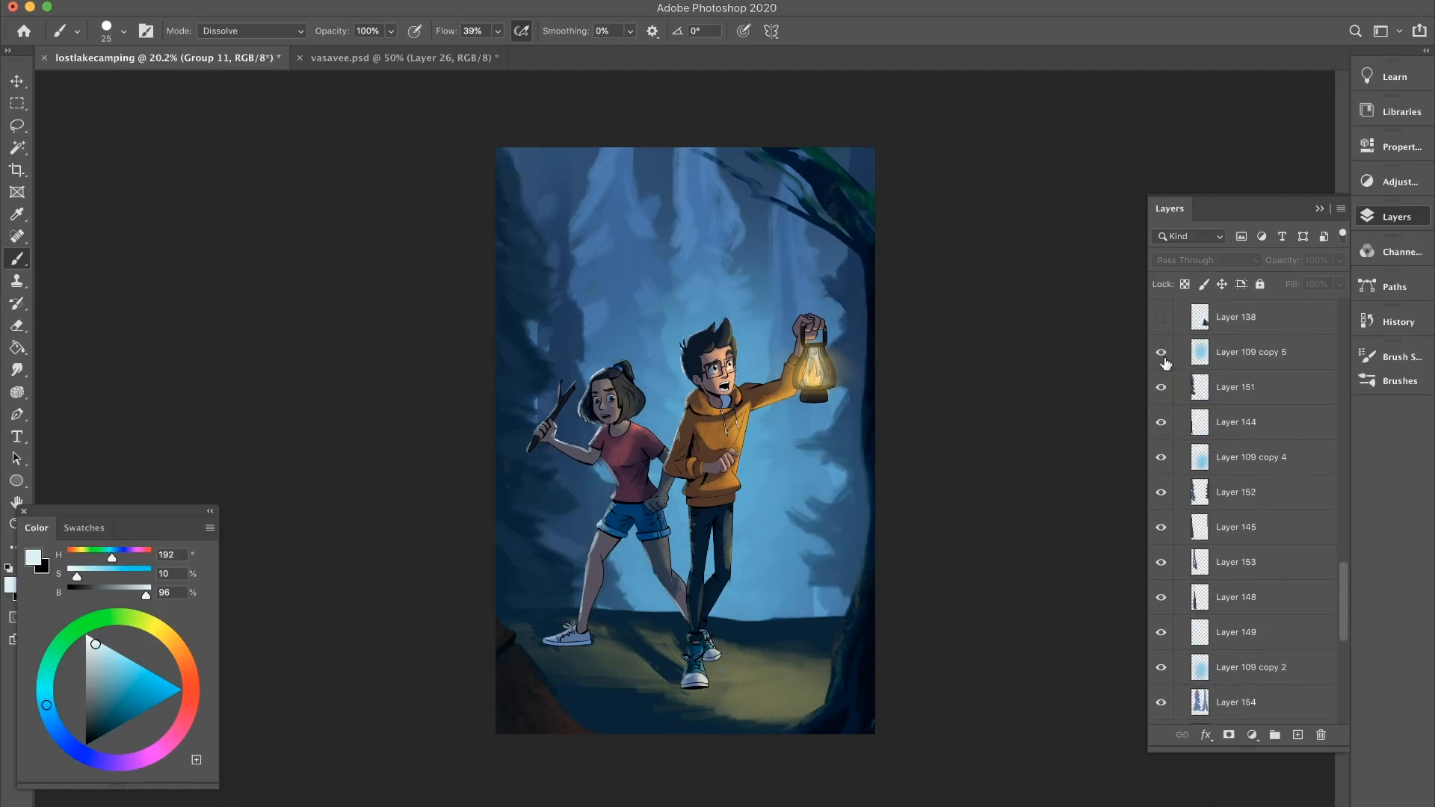
scroll("down", 3)
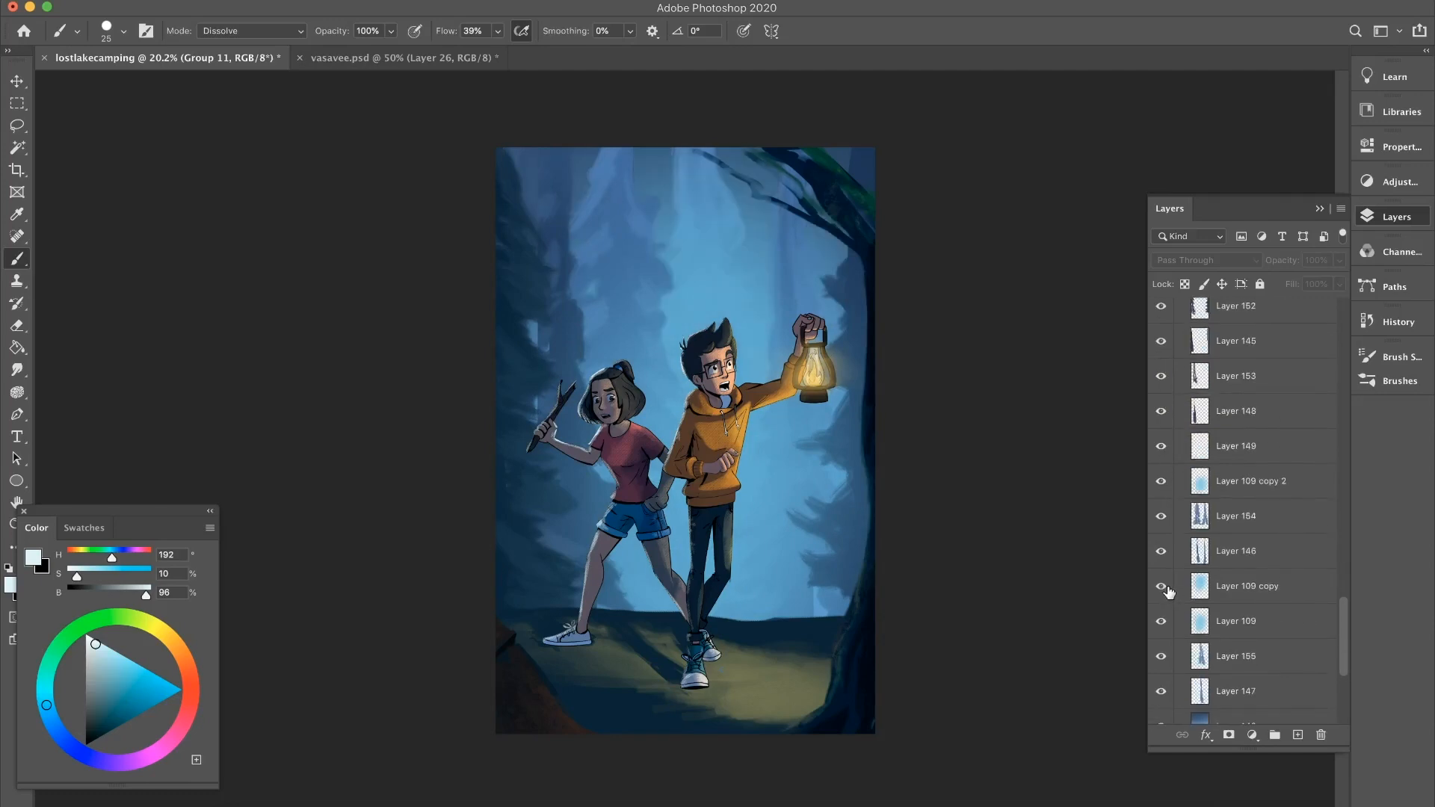
left_click(1160, 586)
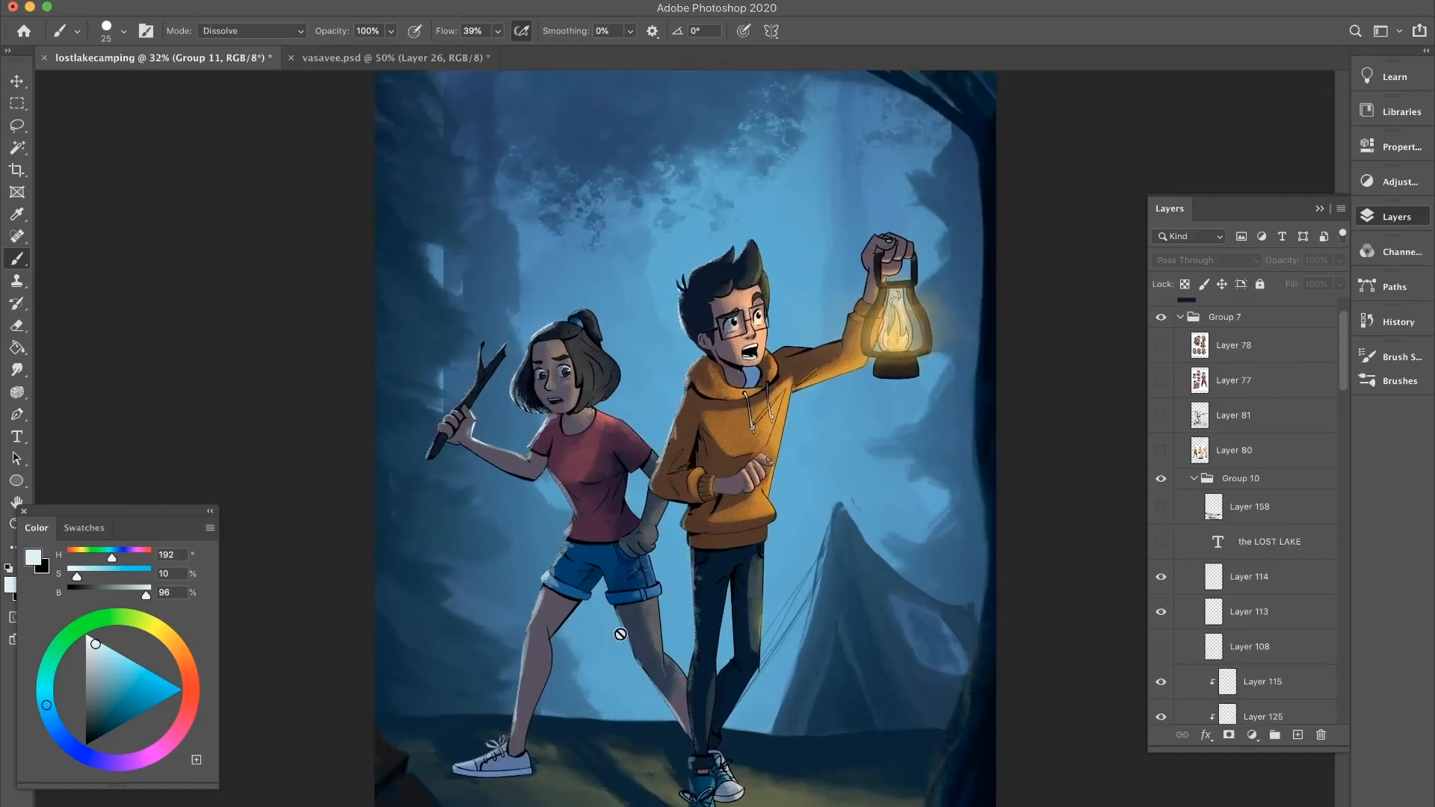
Turn on Layer 158 in Group 10 to add grass texture to the ground
scroll("up", 3)
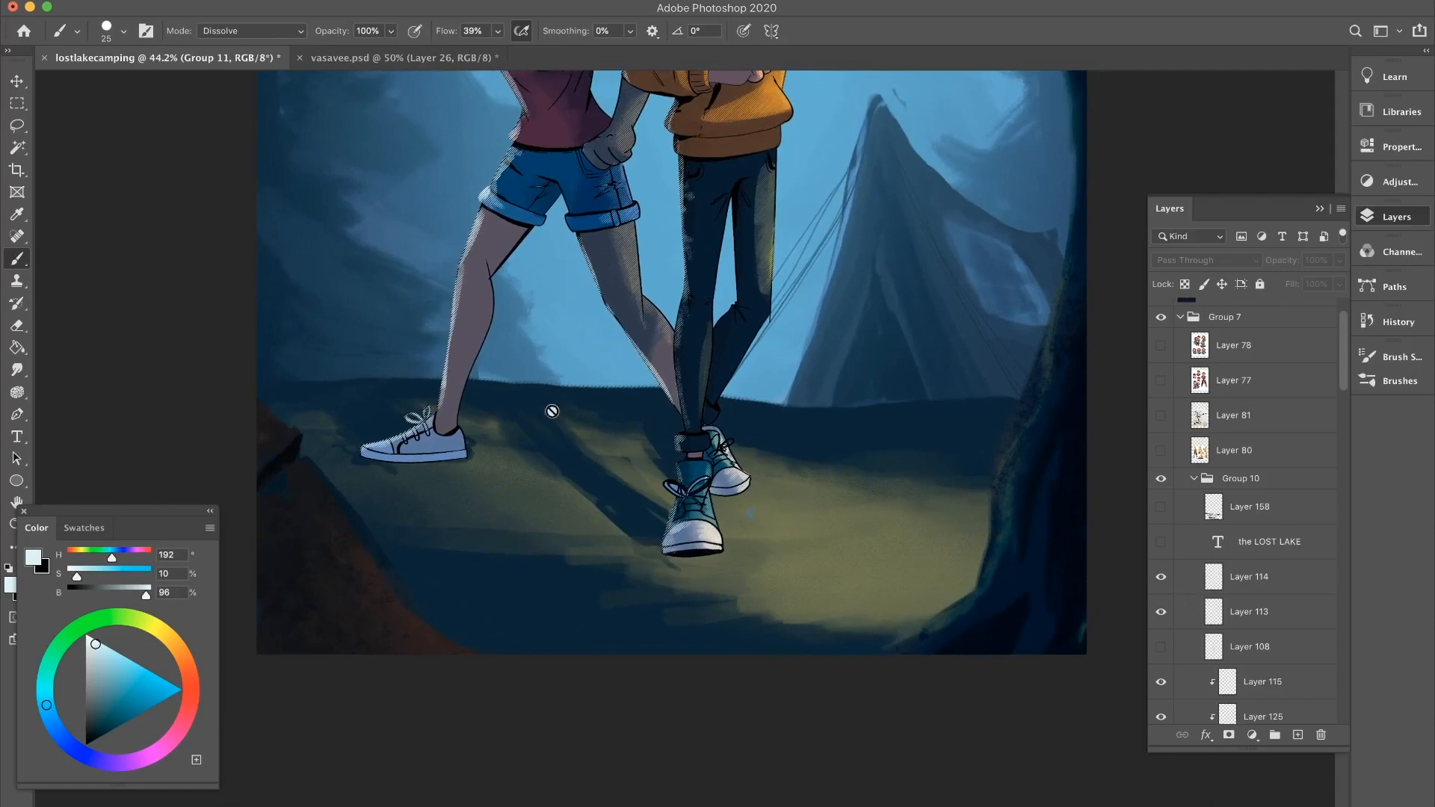
mouse_move(1002, 508)
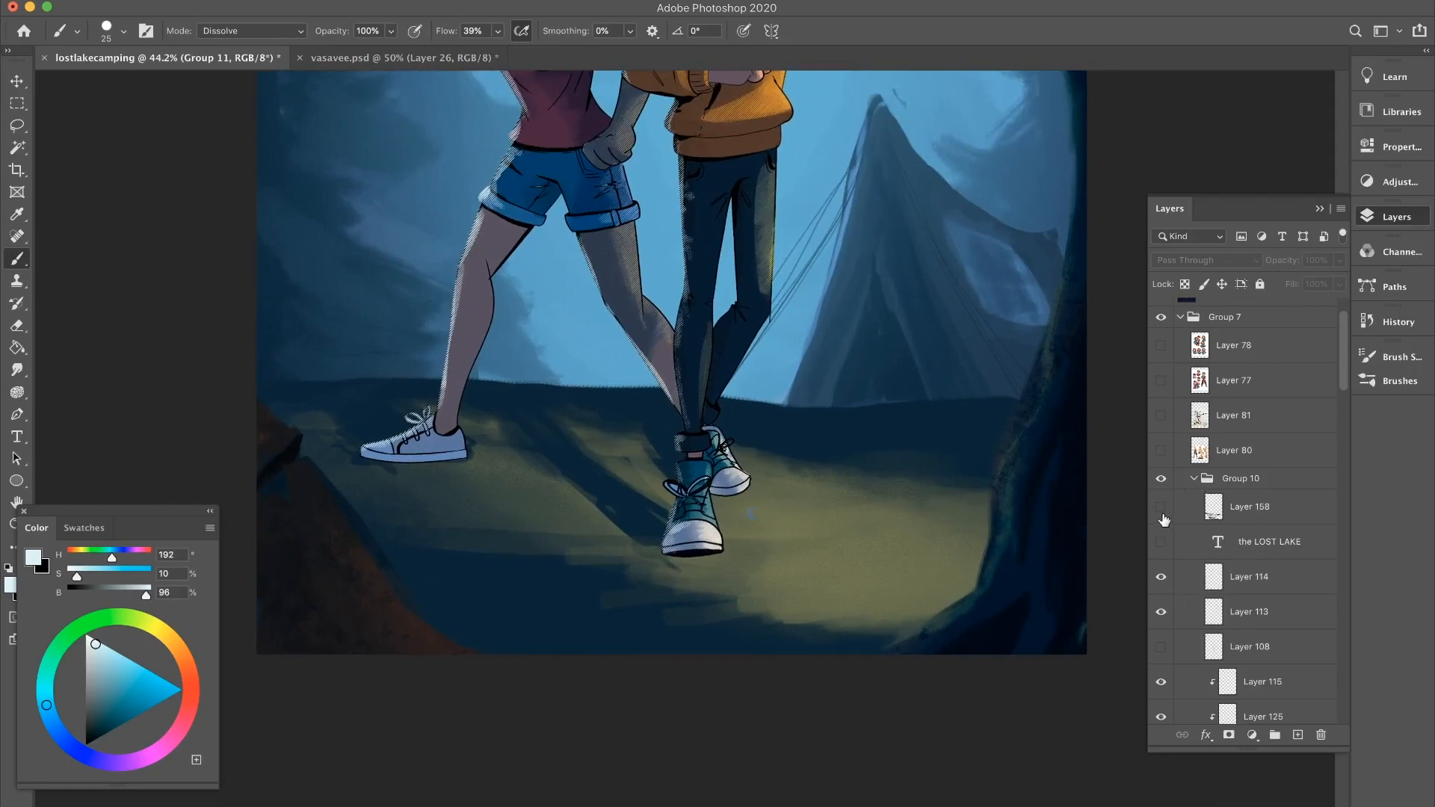
left_click(1161, 507)
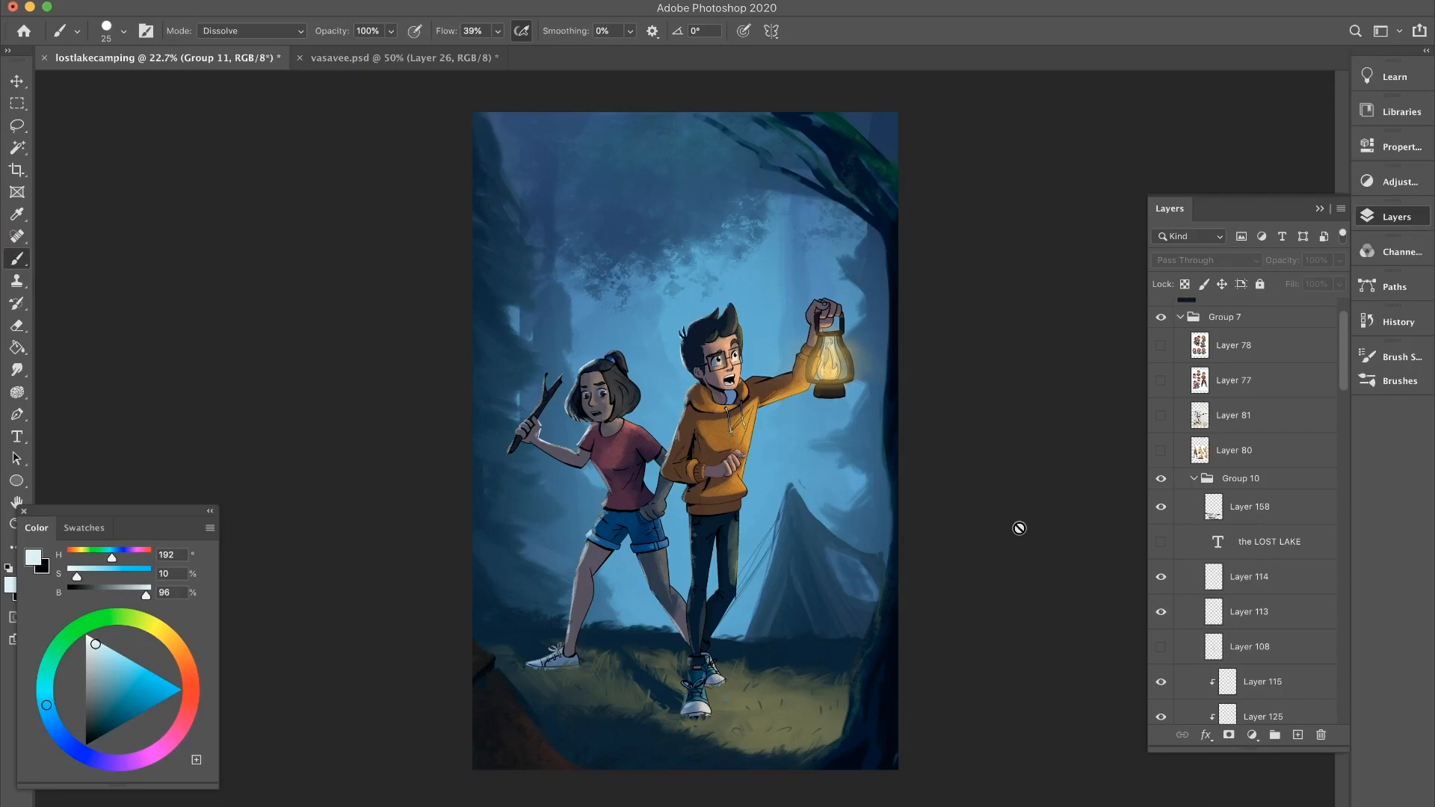
Make the 'the LOST LAKE' type layer visible so the white title appears above the characters
left_click(1161, 541)
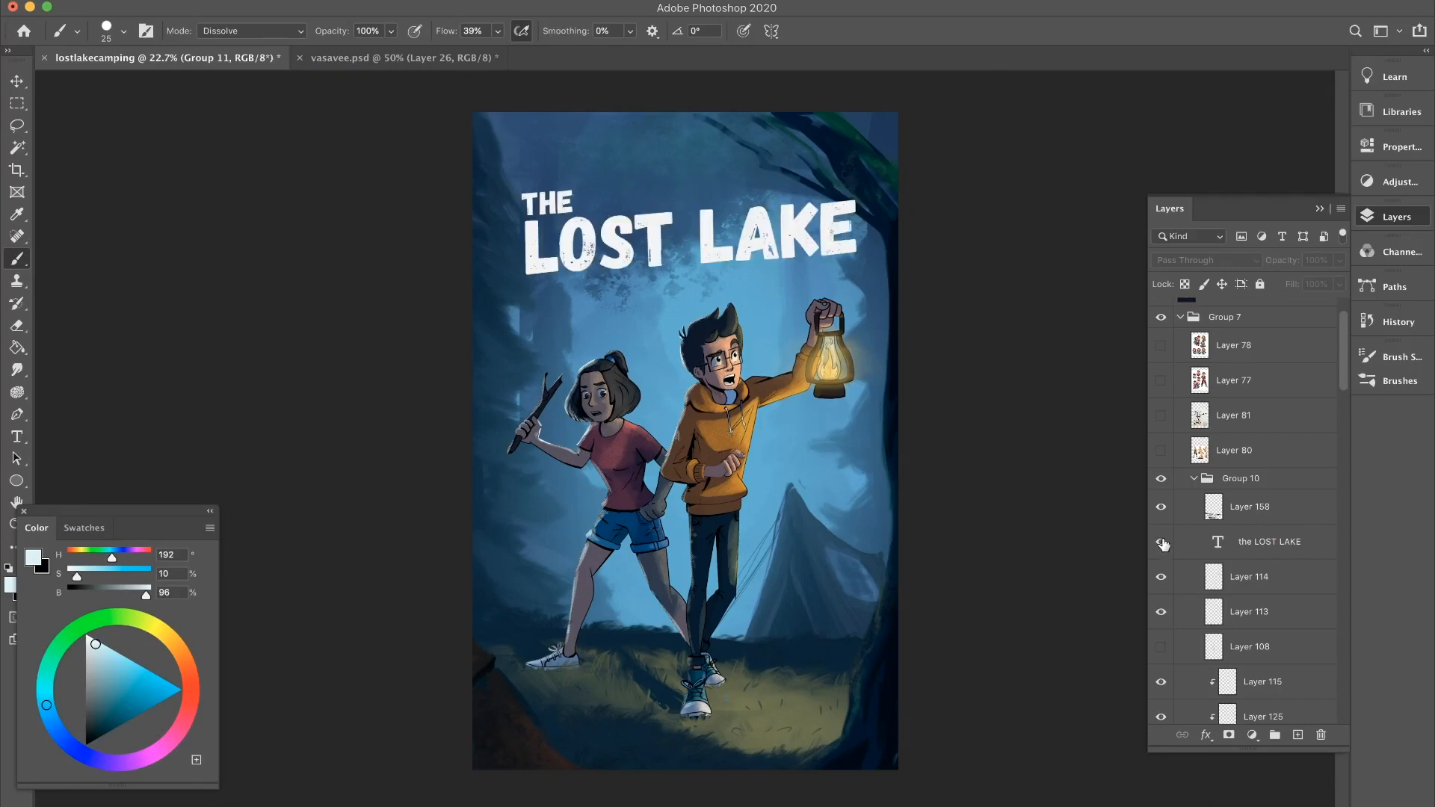
mouse_move(1162, 543)
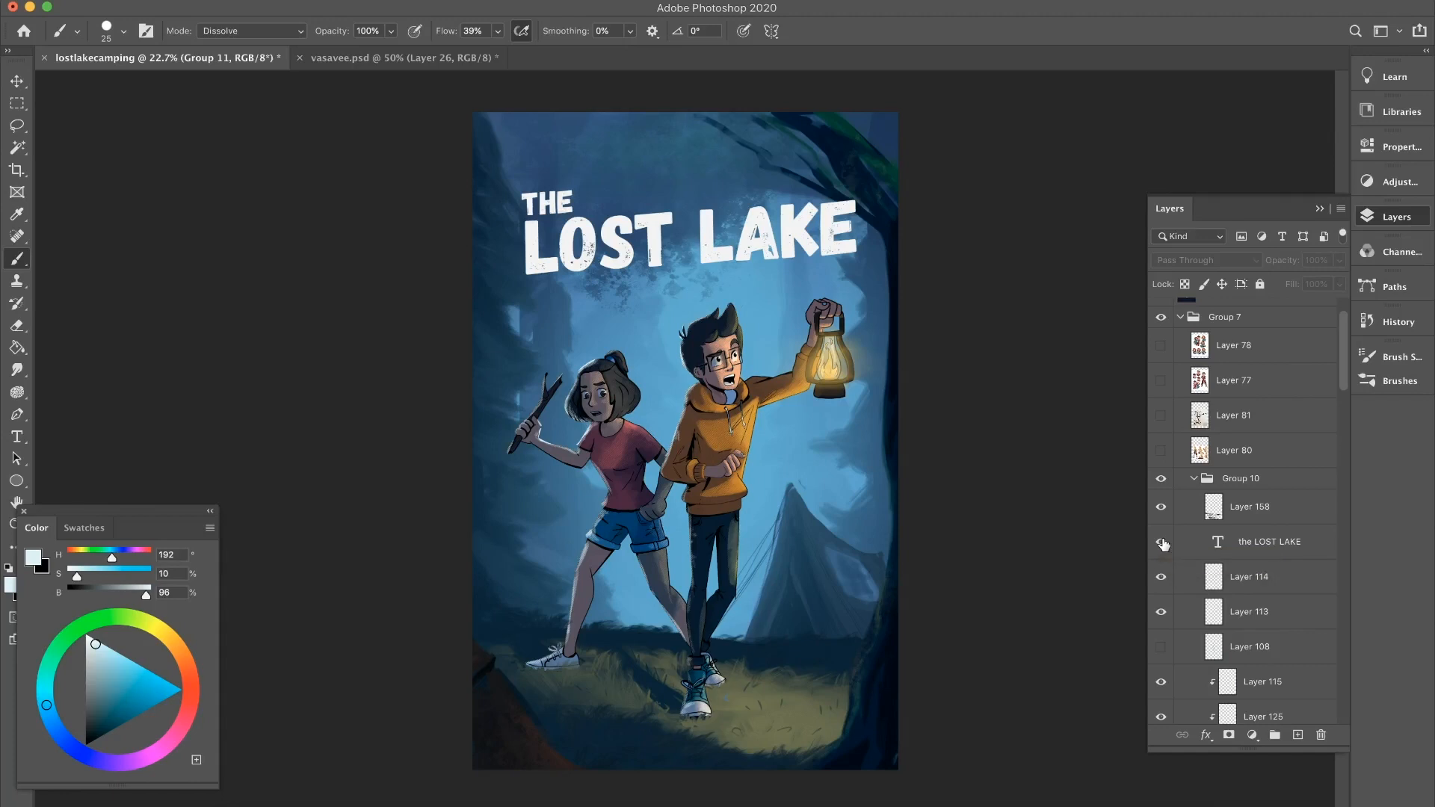
left_click(1161, 541)
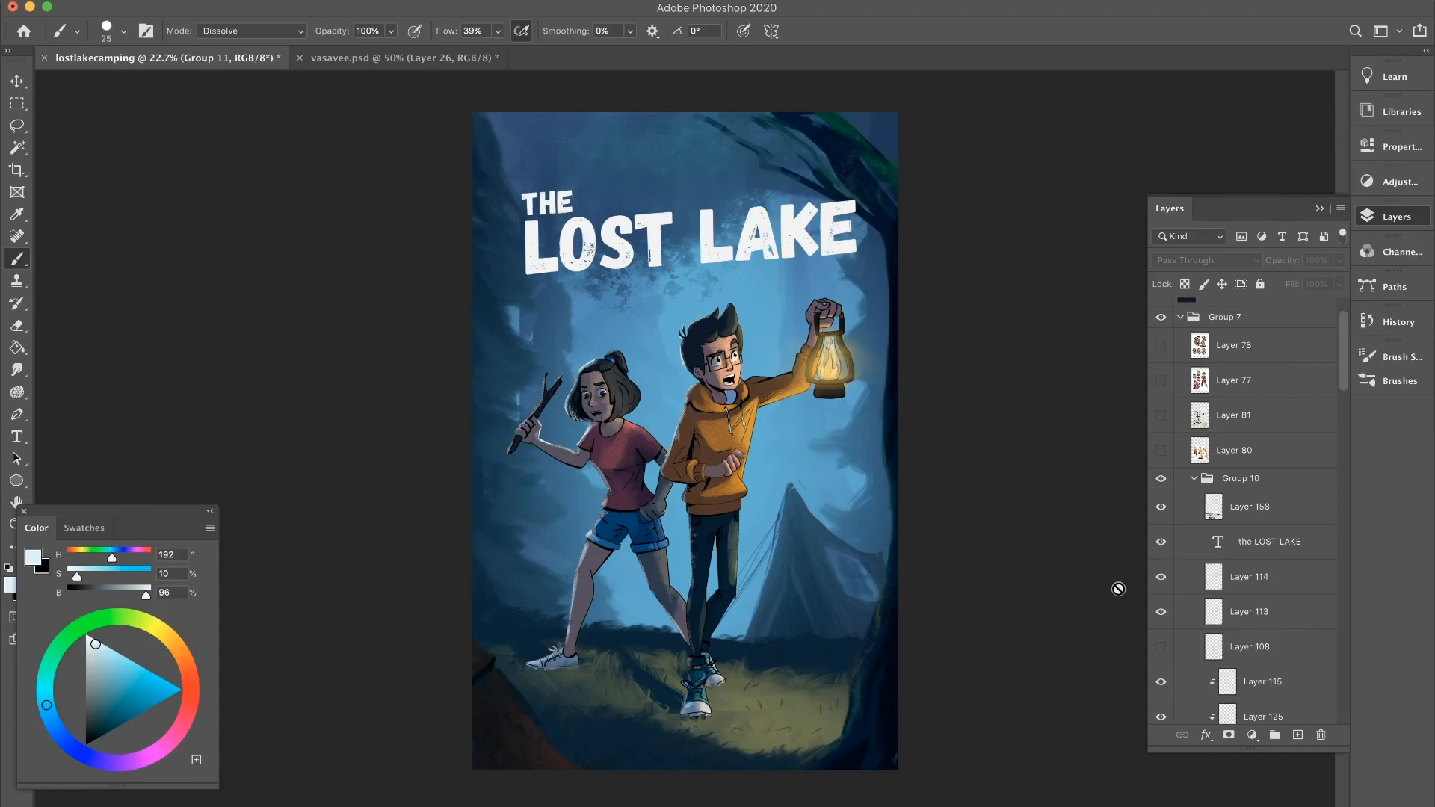
mouse_move(1112, 598)
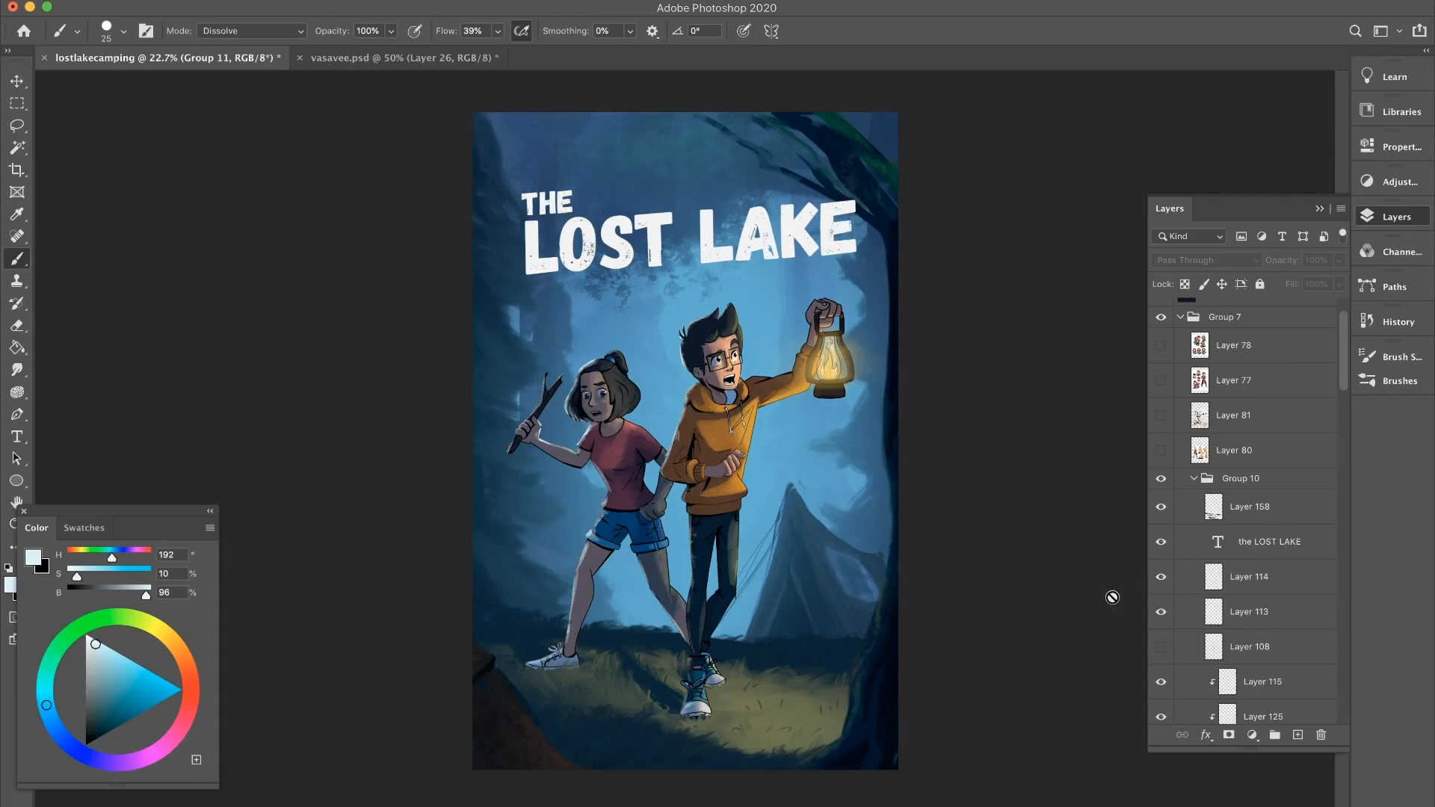